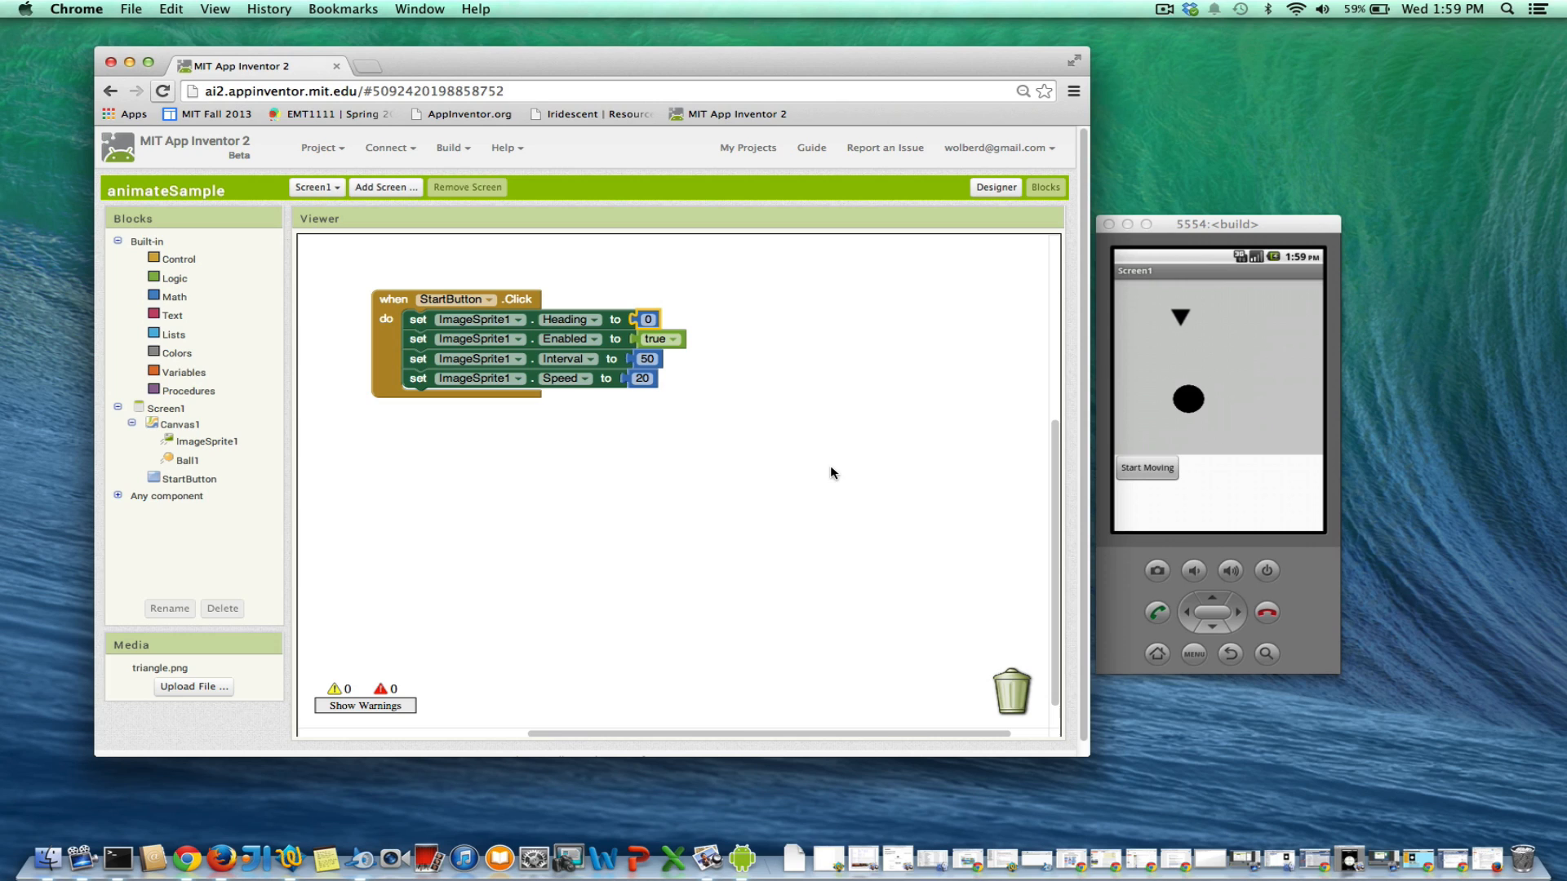
{"action": "mouse_move", "coordinate": [864, 419]}
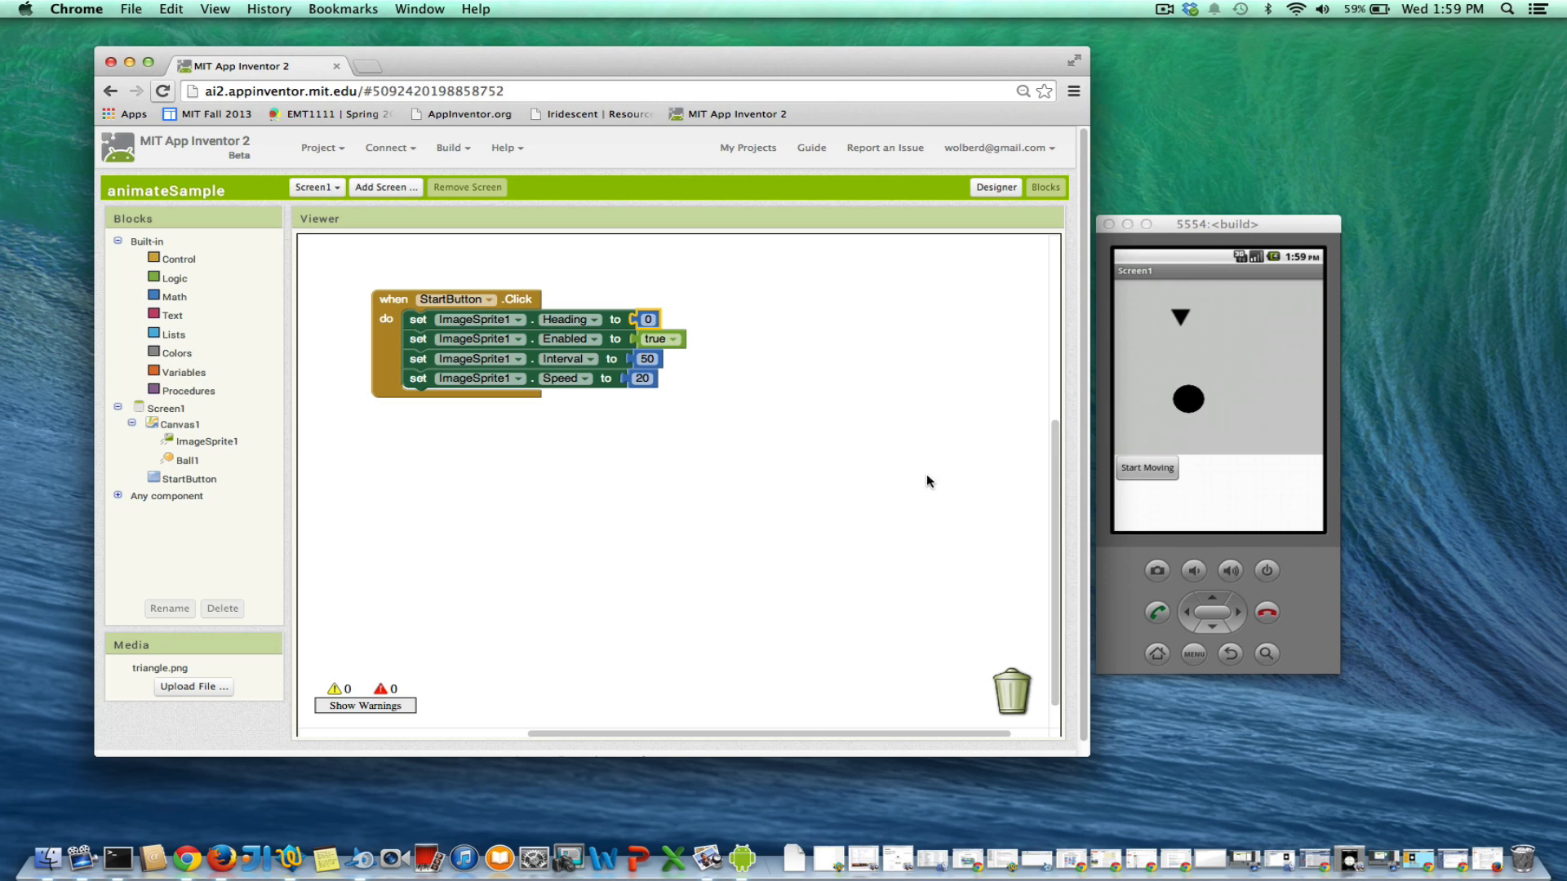
{"action": "mouse_move", "coordinate": [517, 299]}
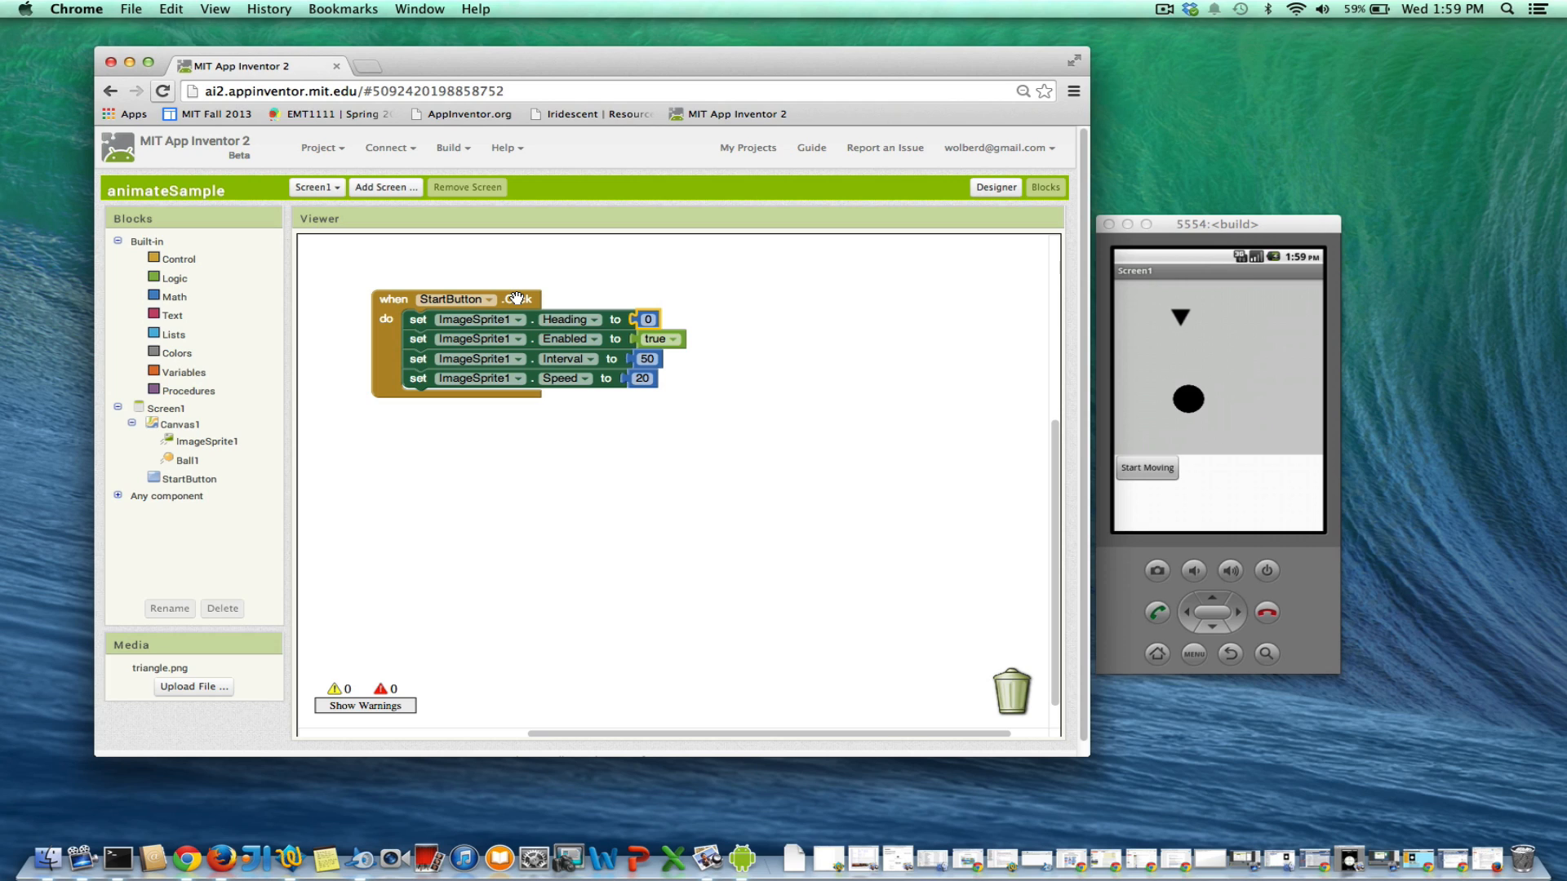
{"action": "mouse_move", "coordinate": [929, 344]}
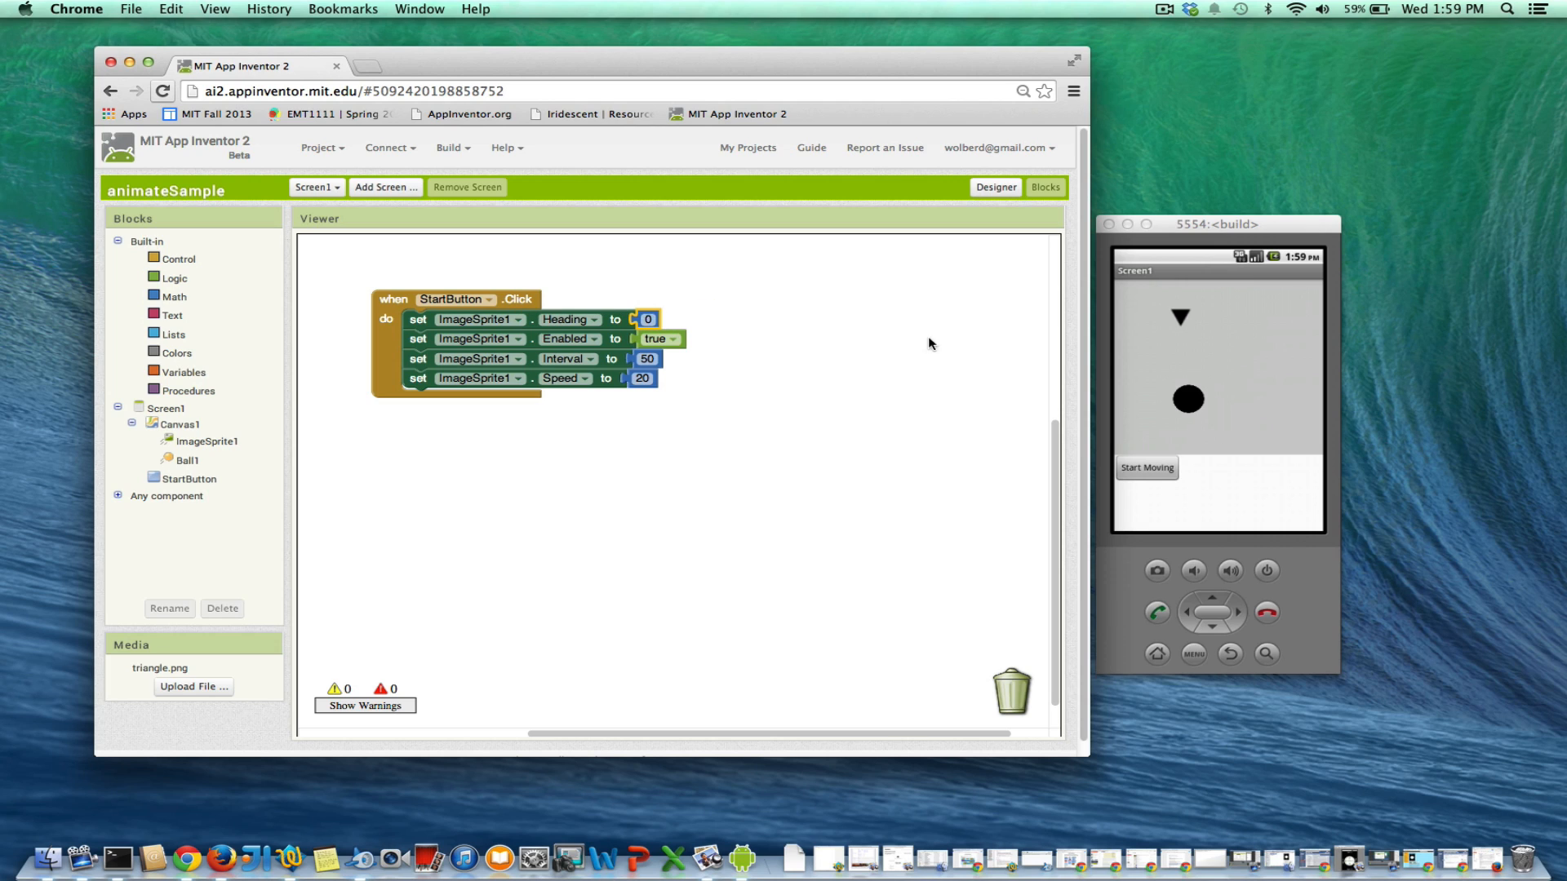
{"action": "mouse_move", "coordinate": [671, 380]}
{"action": "type", "text": "10"}
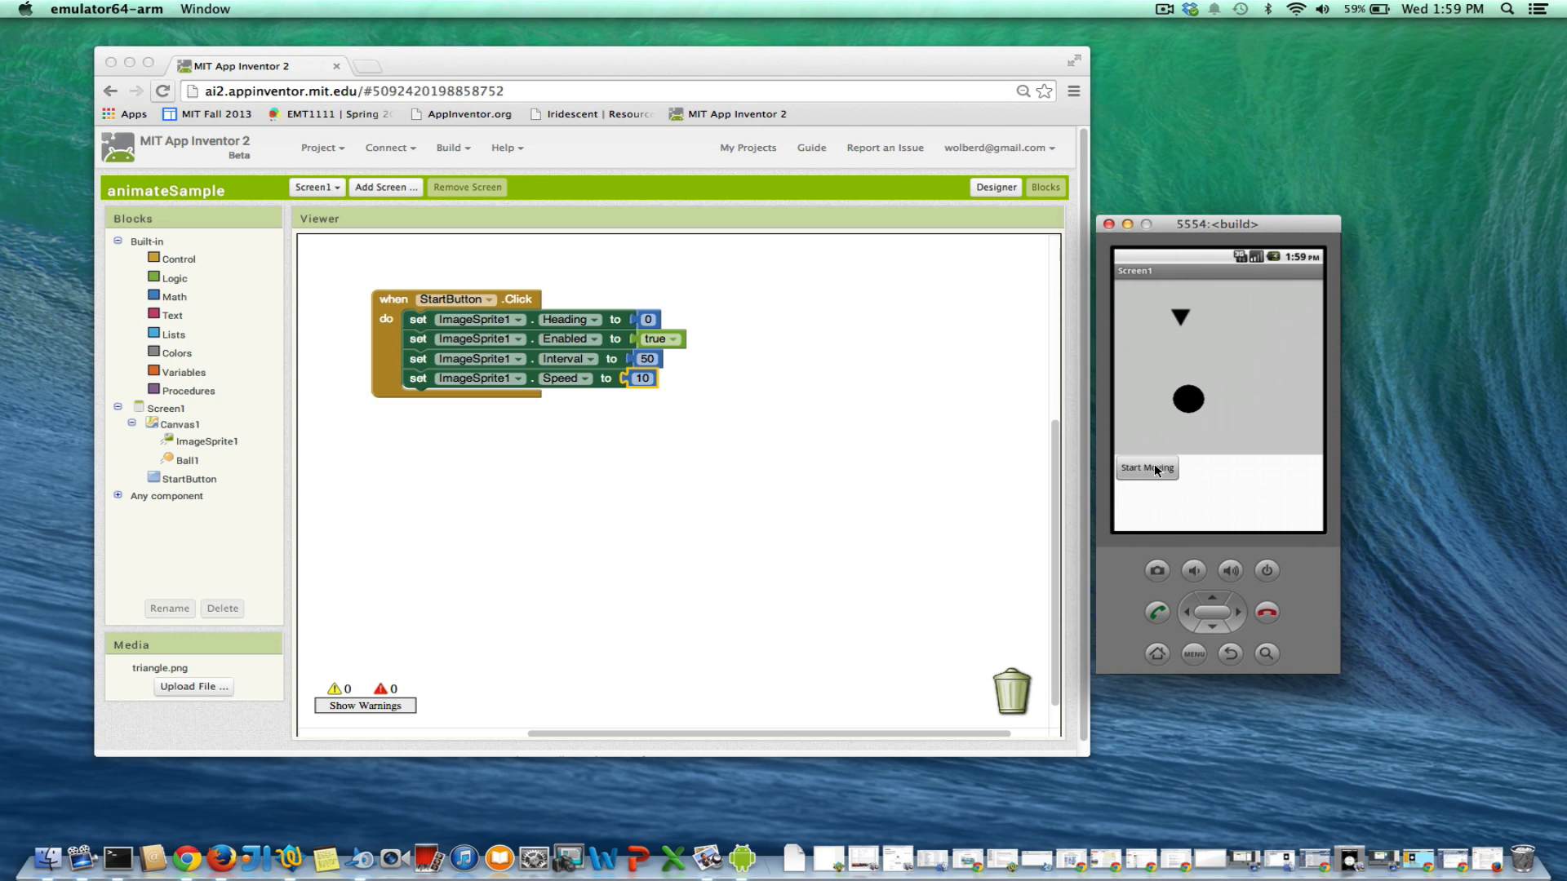
Start the triangle sprite moving in the running app with Speed 10
{"action": "left_click", "coordinate": [1146, 469]}
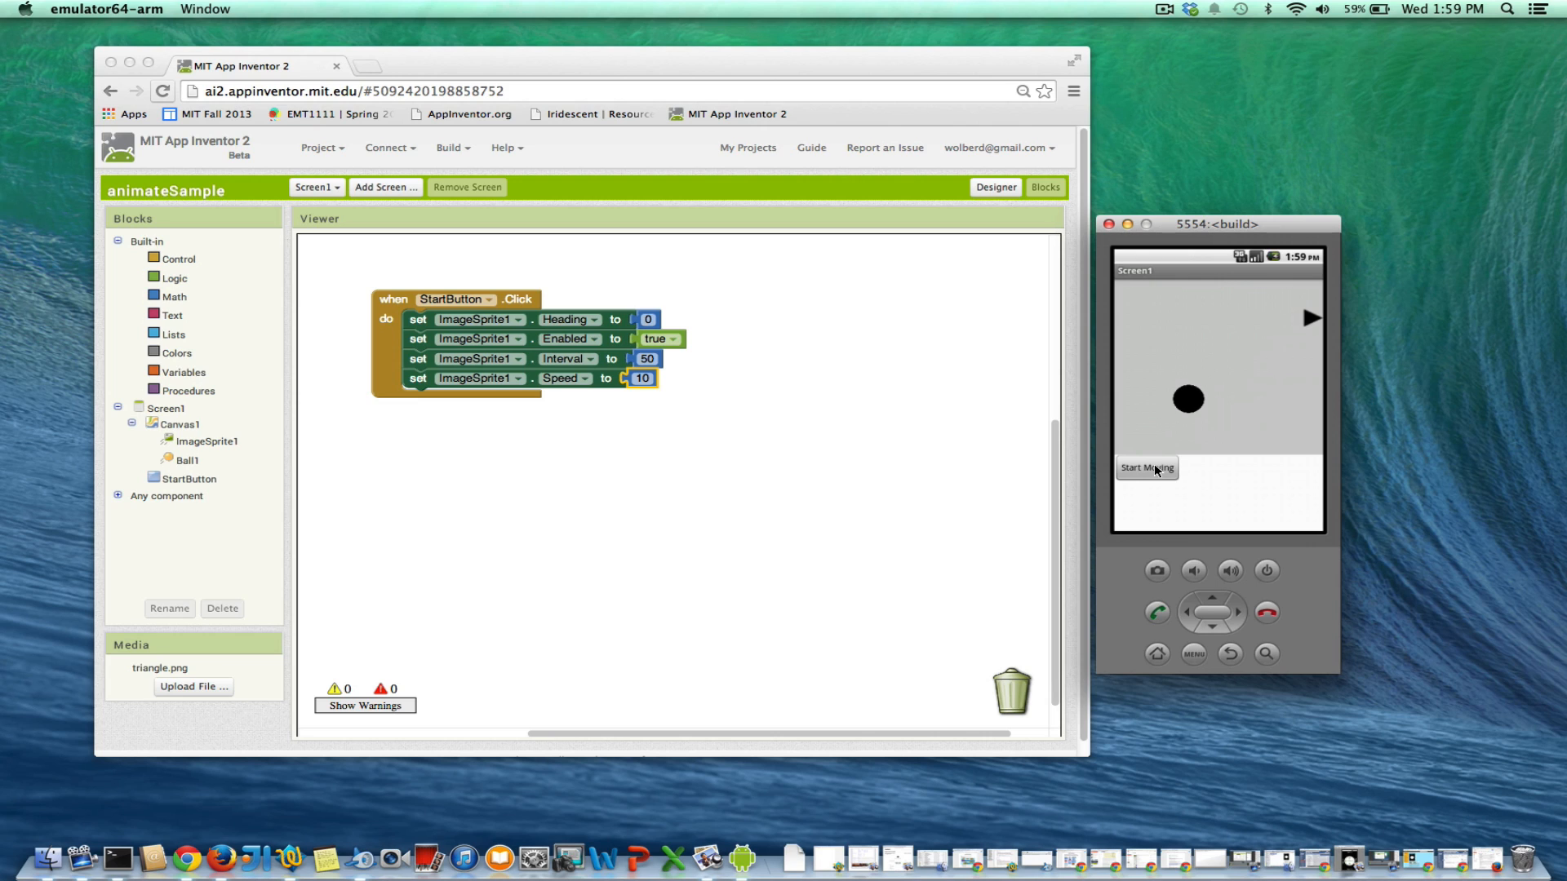
{"action": "mouse_move", "coordinate": [259, 435]}
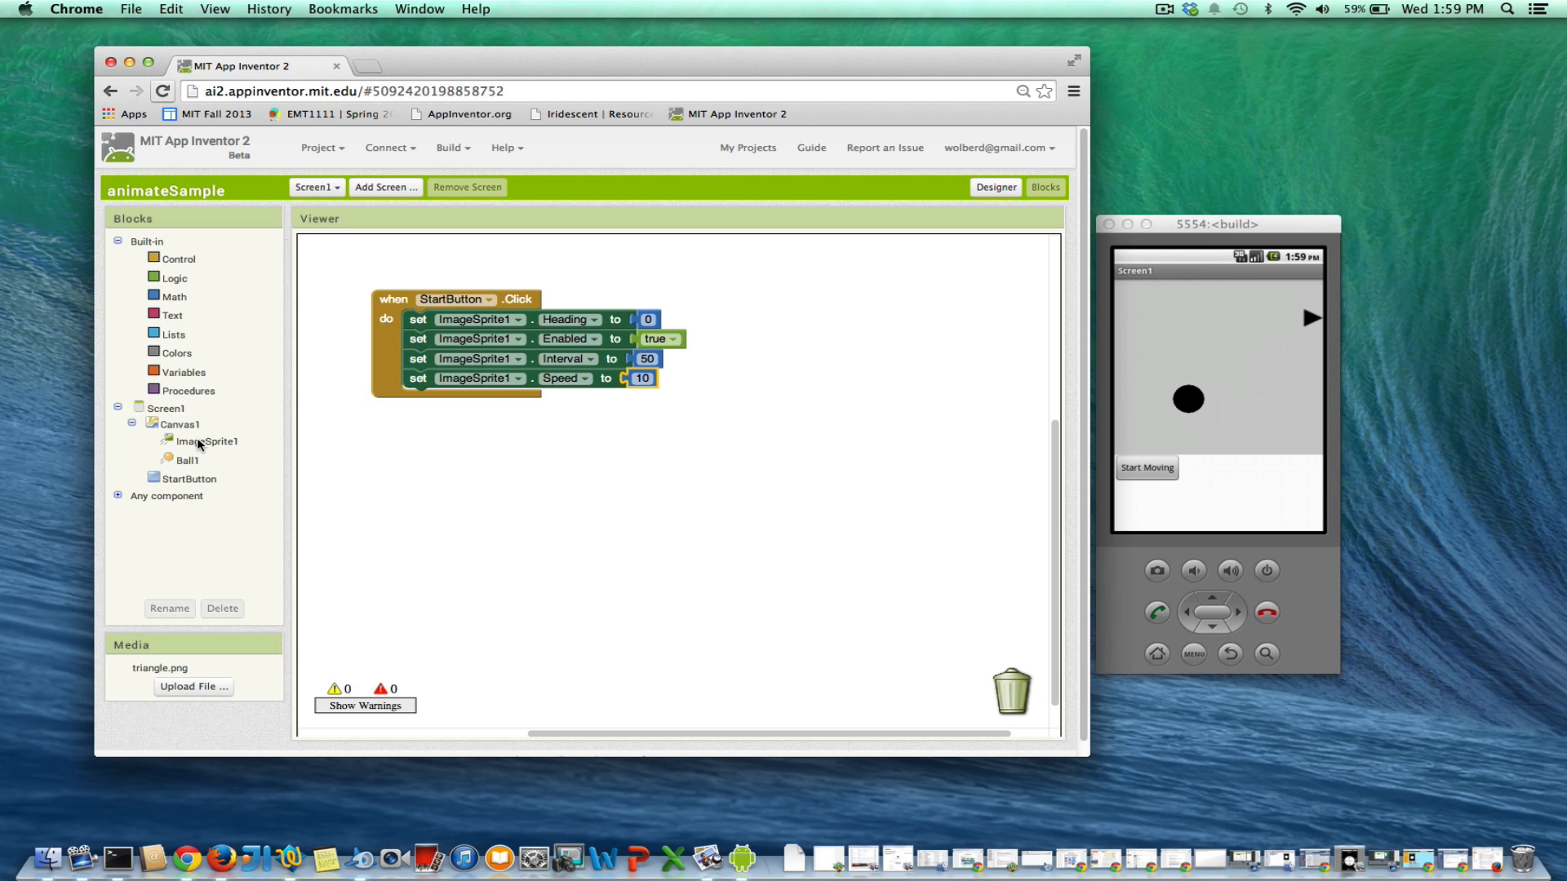
Add an ImageSprite1.EdgeReached handler calling Bounce with the edge, dismissing the runtime error
{"action": "left_click", "coordinate": [205, 441]}
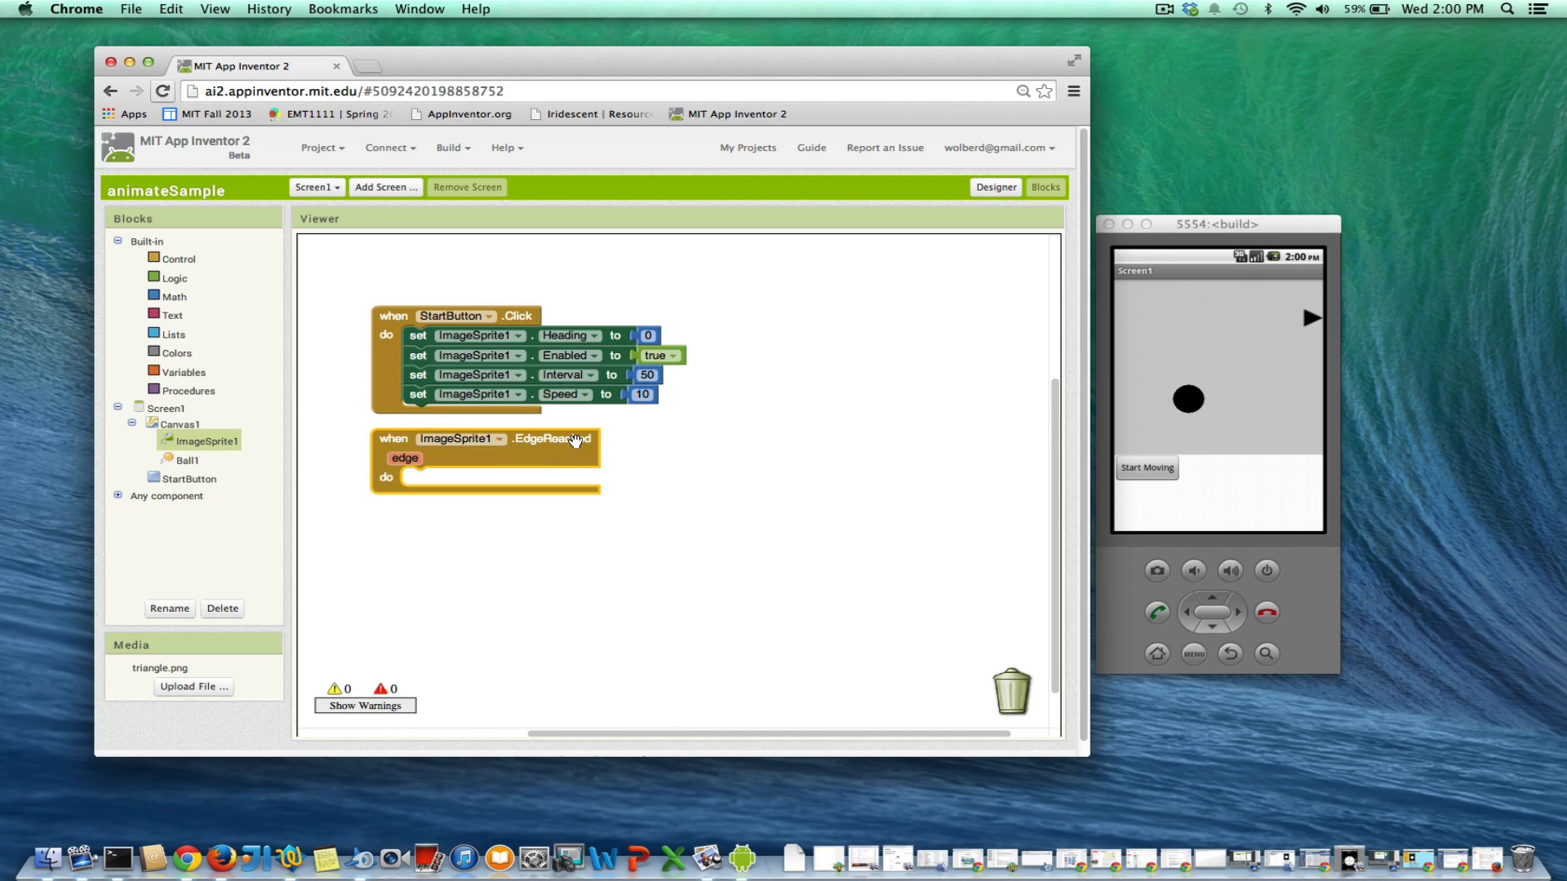
{"action": "mouse_move", "coordinate": [570, 480]}
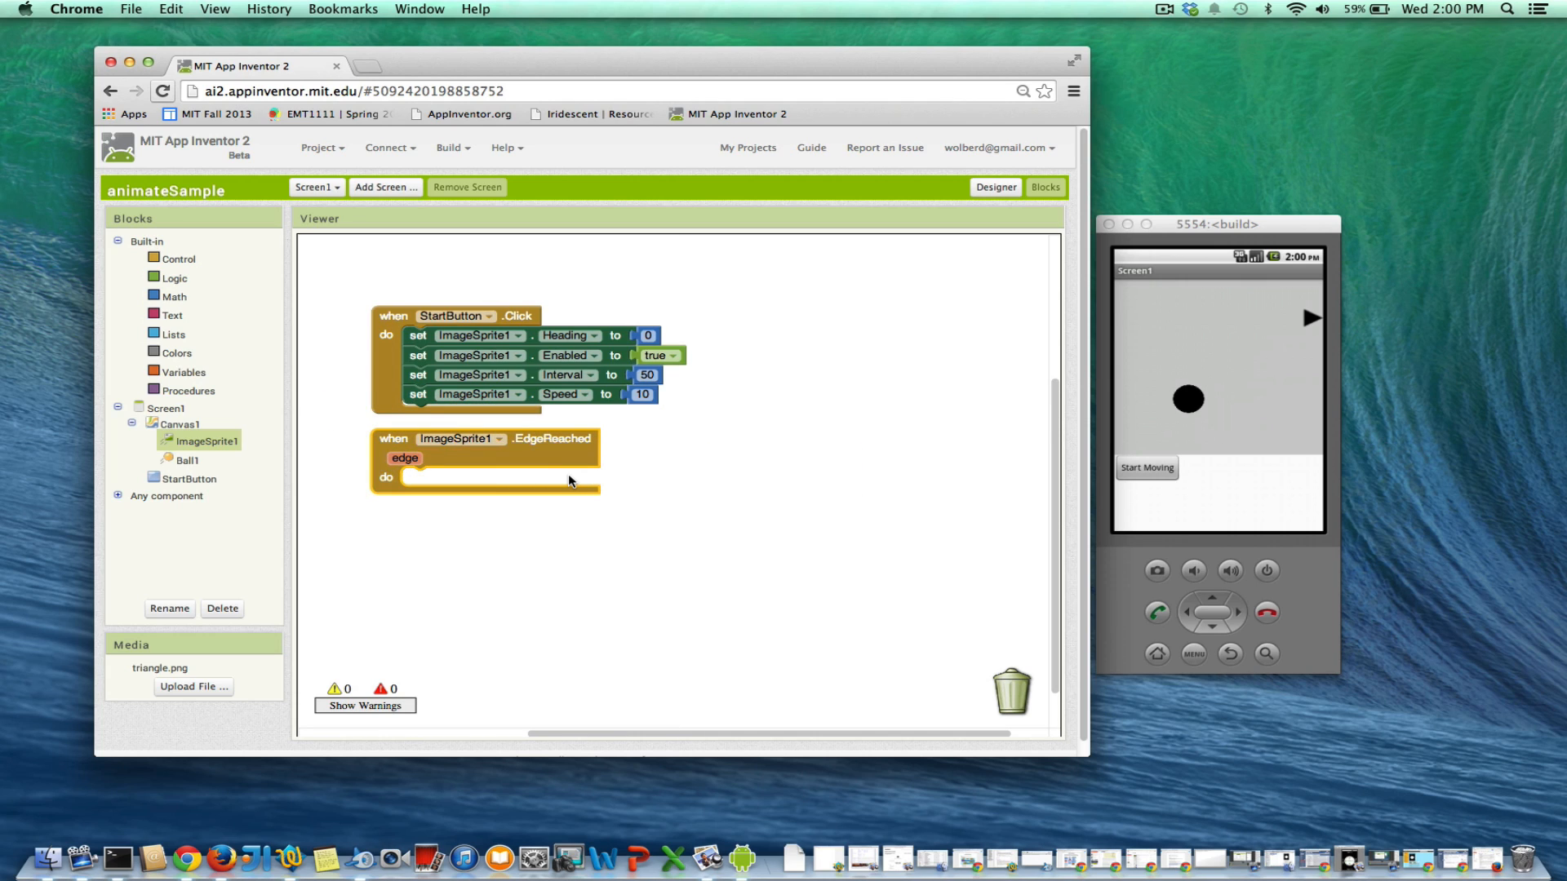
{"action": "left_click", "coordinate": [405, 457]}
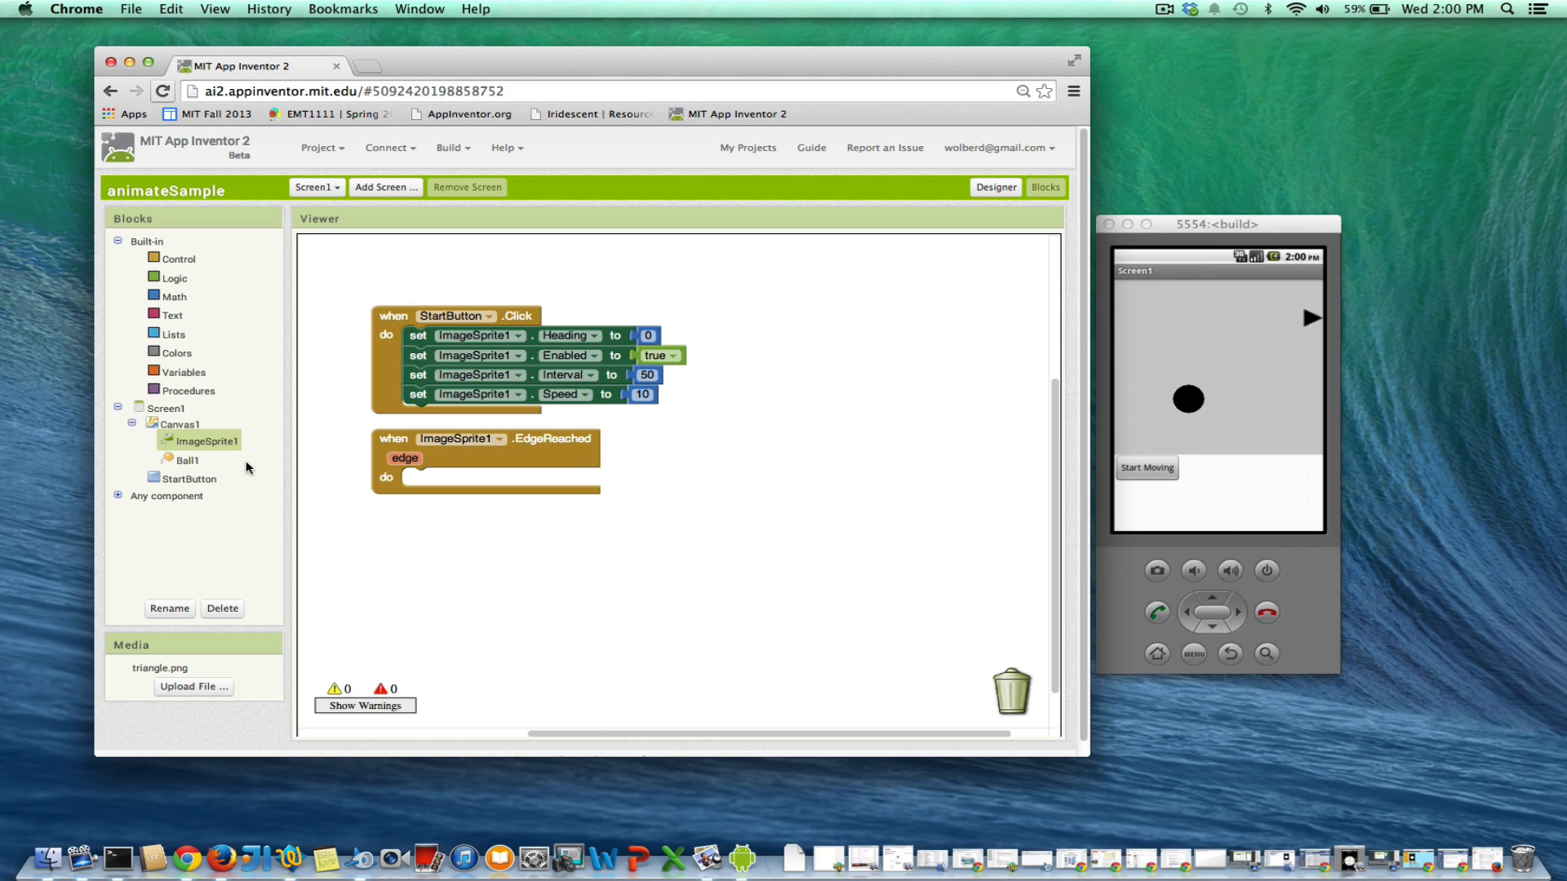
{"action": "left_click", "coordinate": [208, 441]}
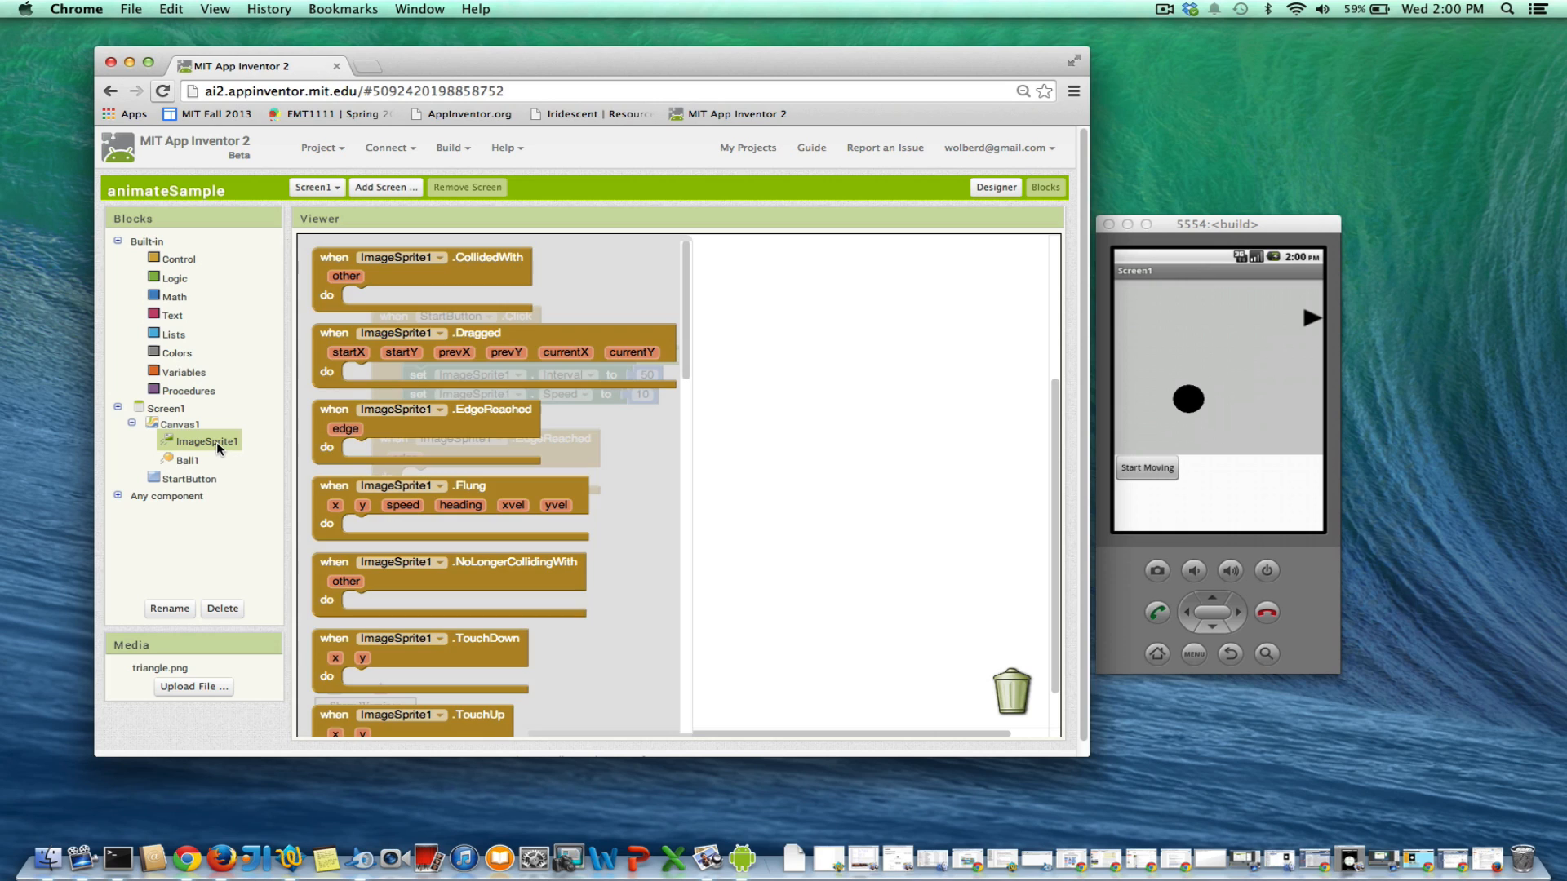
{"action": "scroll", "scroll_direction": "down", "scroll_amount": 3}
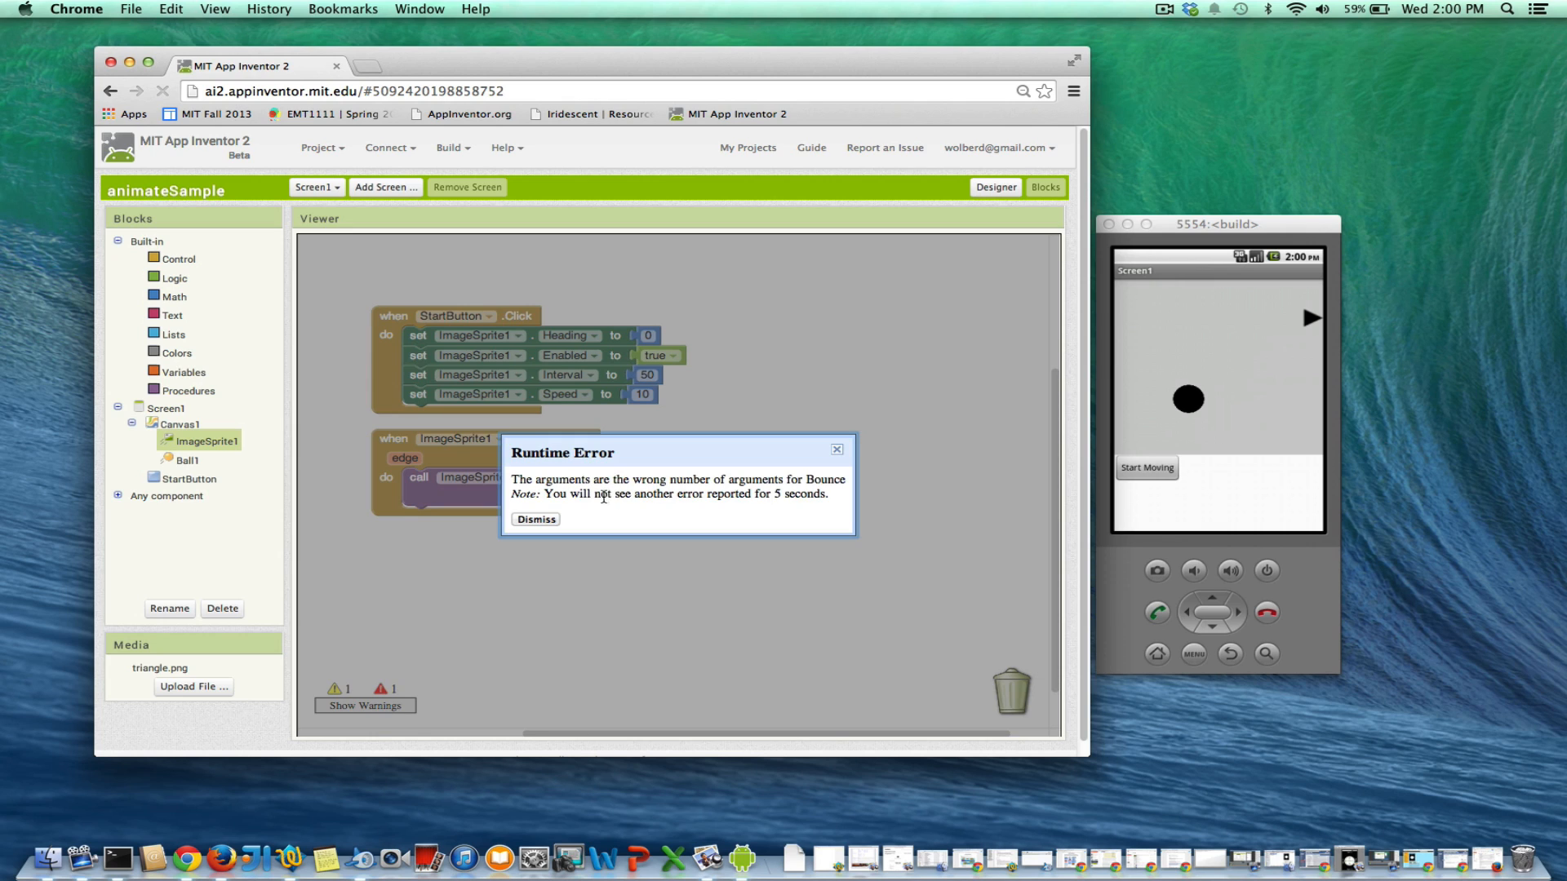
{"action": "left_click", "coordinate": [535, 519]}
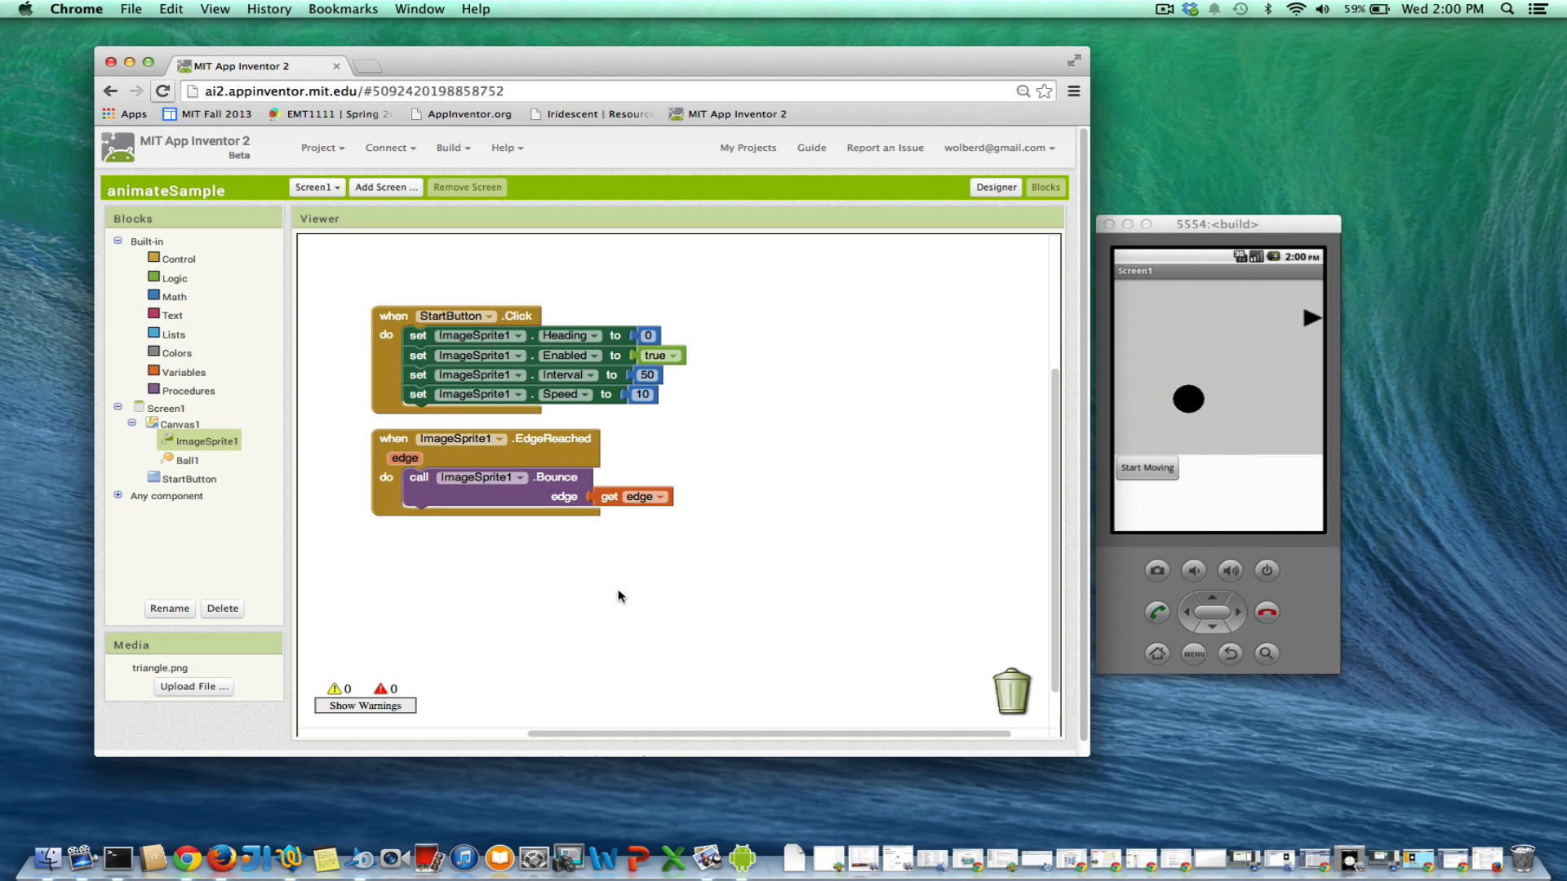
{"action": "mouse_move", "coordinate": [999, 268]}
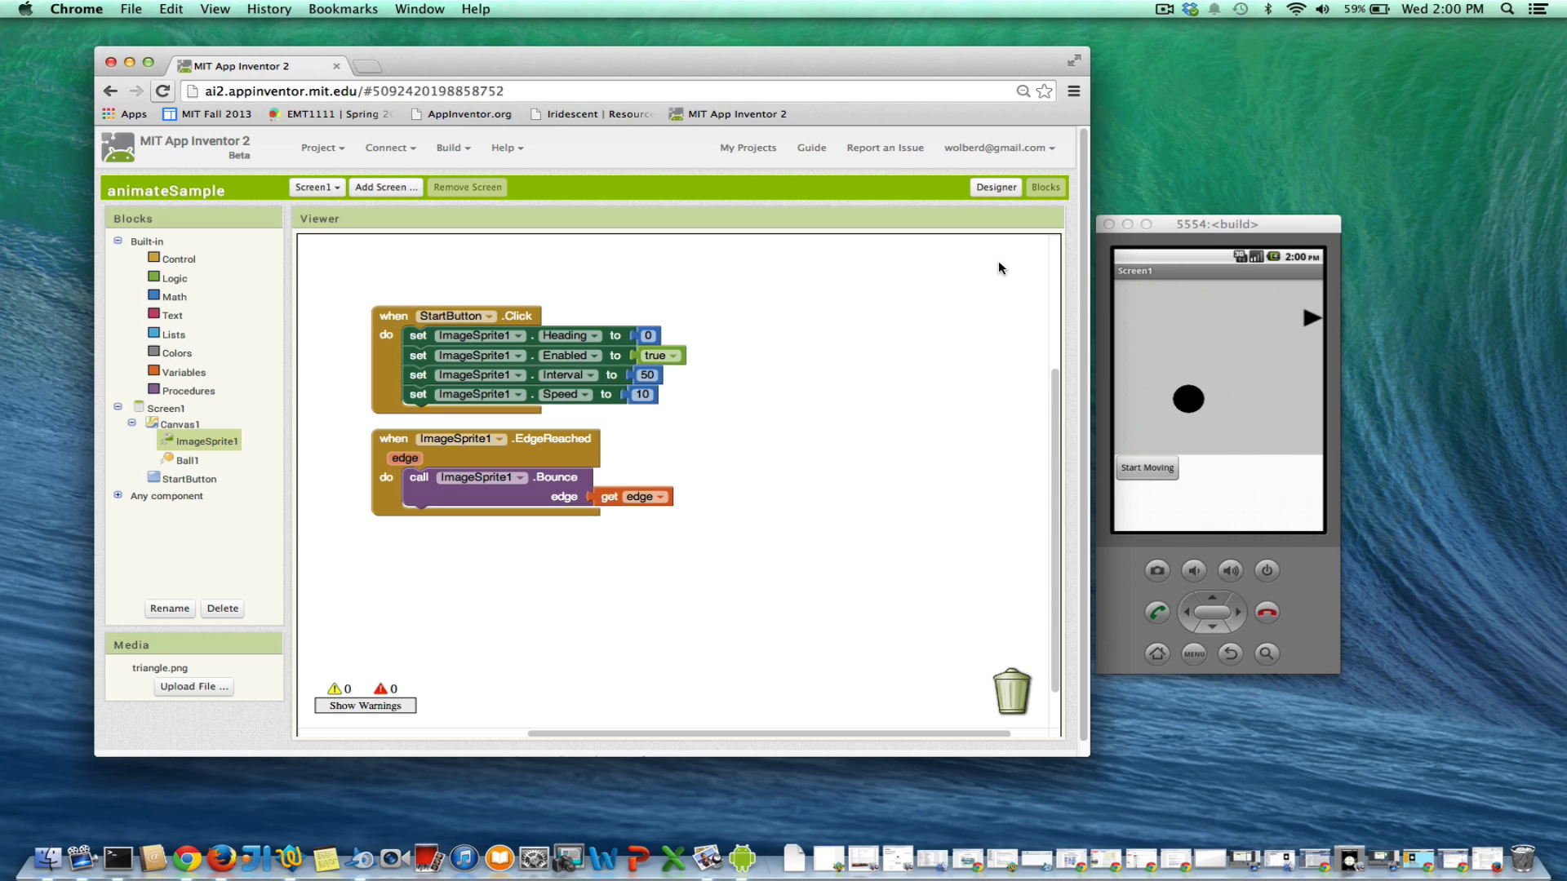
{"action": "left_click", "coordinate": [994, 186]}
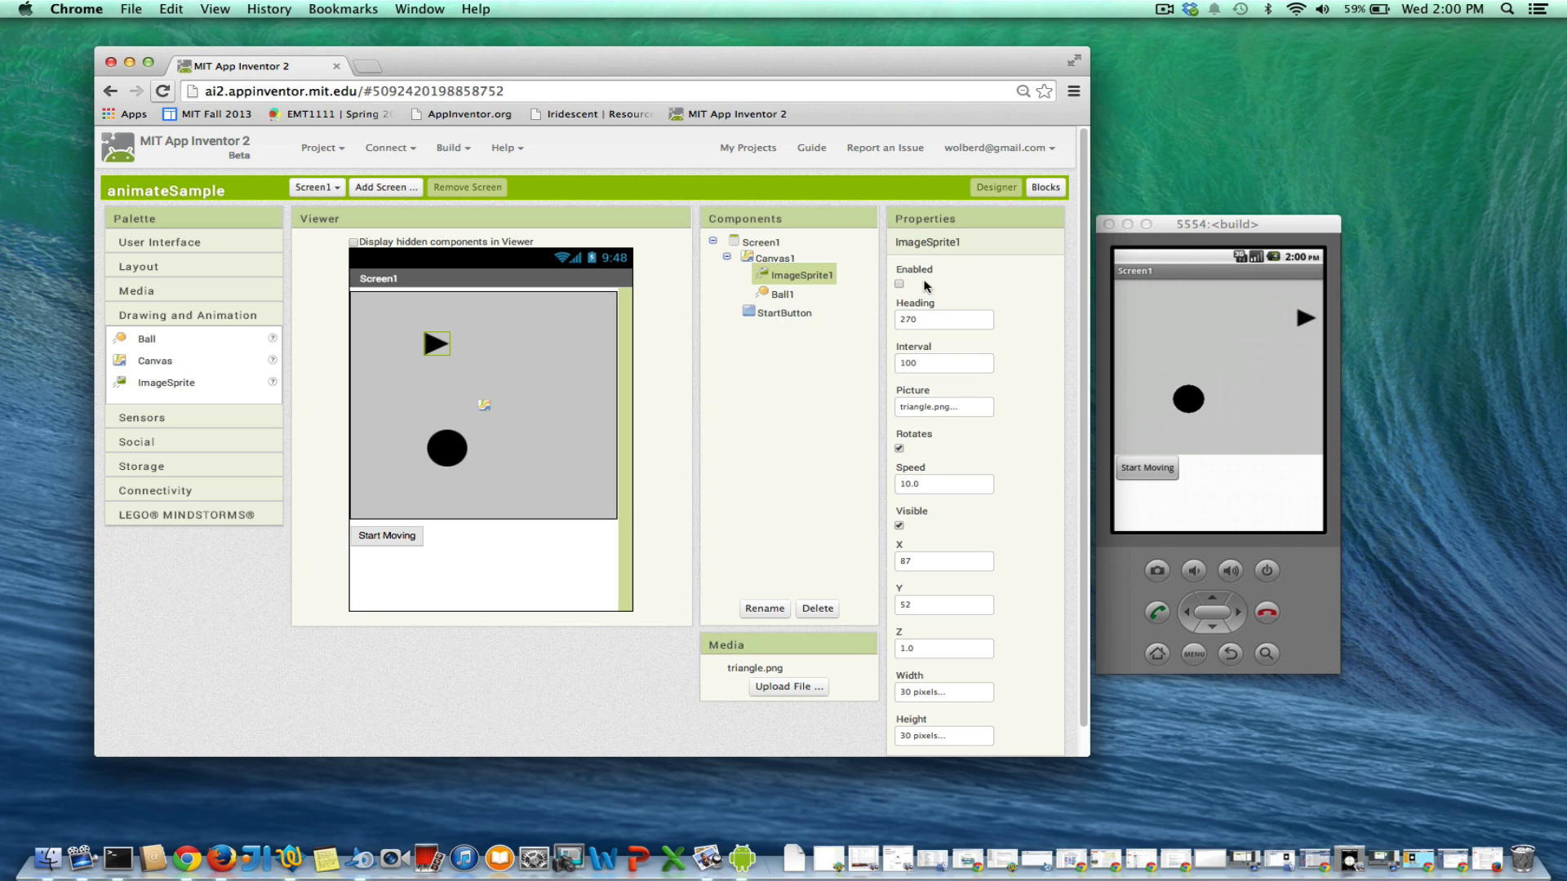
{"action": "left_click", "coordinate": [1044, 186]}
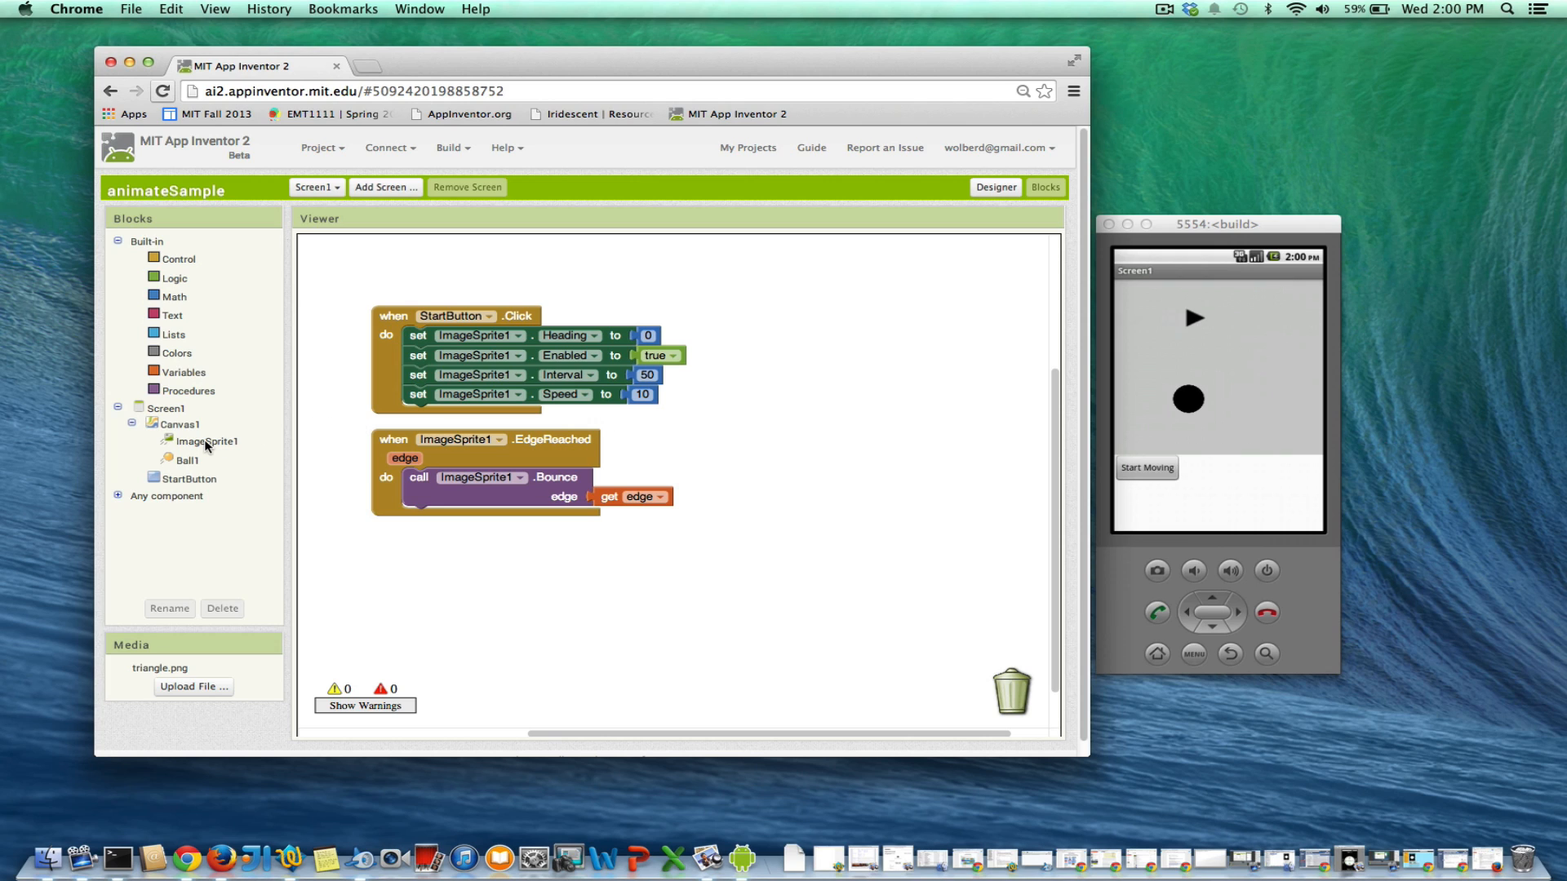
Place a set ImageSprite1.Heading block inside the CollidedWith event handler
{"action": "left_click", "coordinate": [207, 441]}
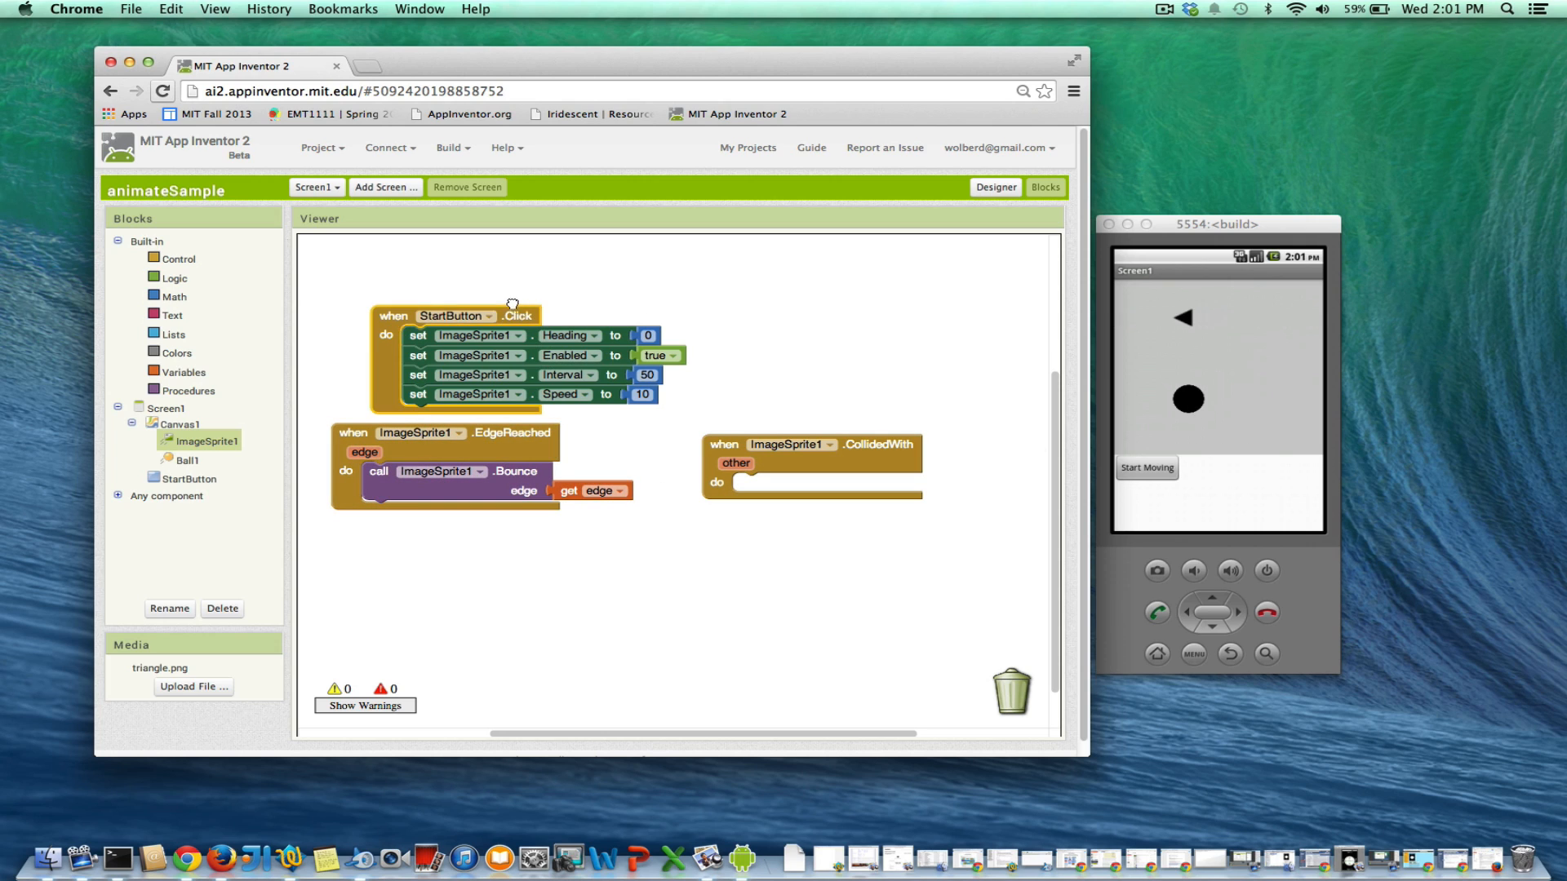
{"action": "left_click_drag", "start_coordinate": [455, 315], "coordinate": [410, 271]}
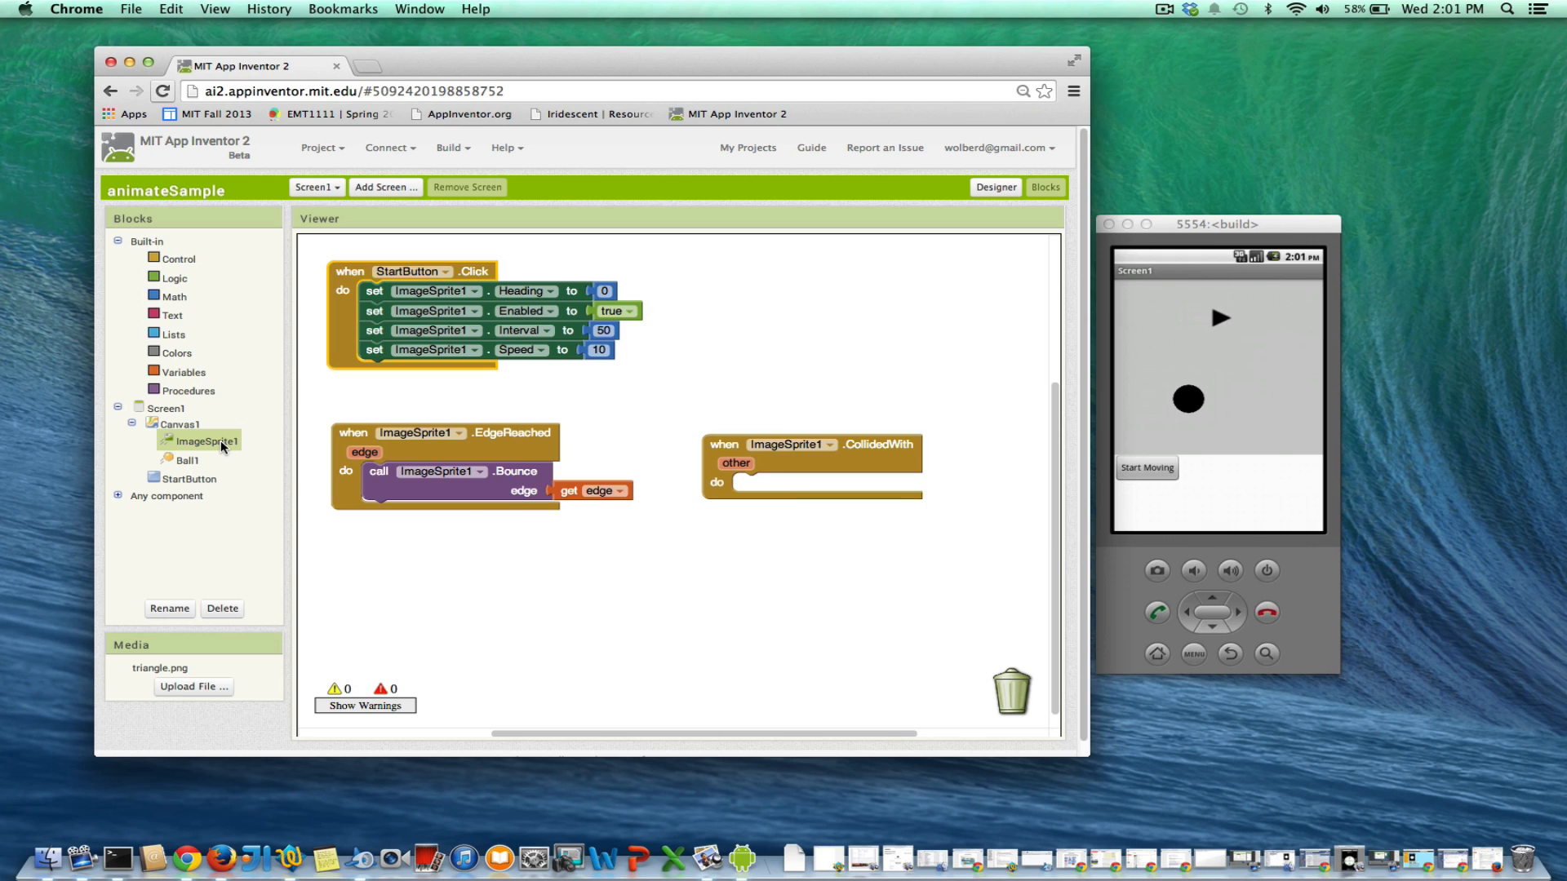
{"action": "left_click", "coordinate": [207, 441]}
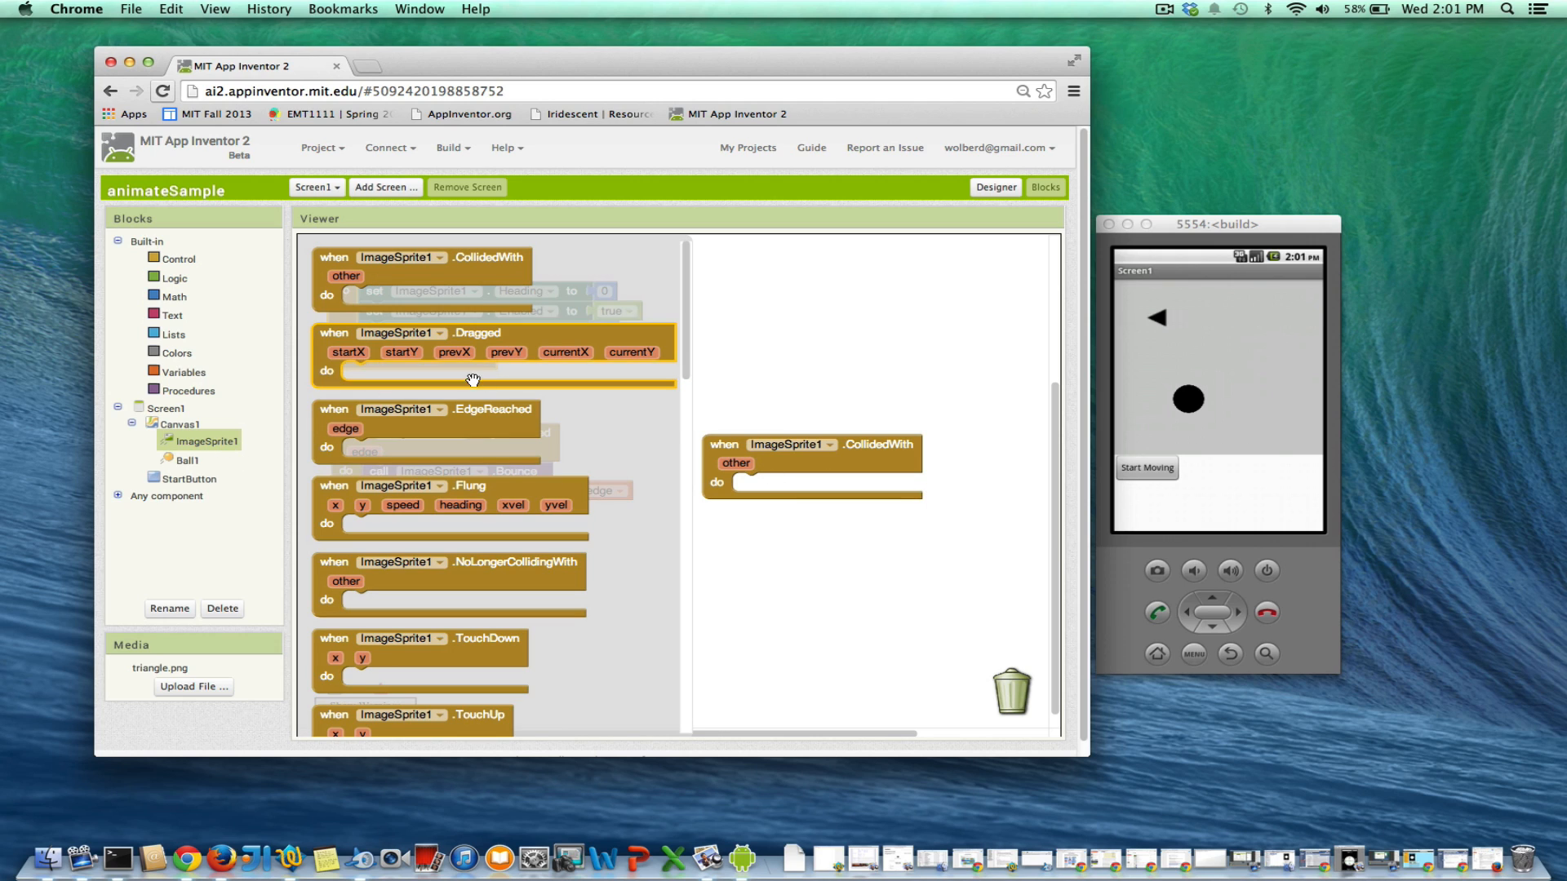
{"action": "scroll", "scroll_direction": "down", "scroll_amount": 3}
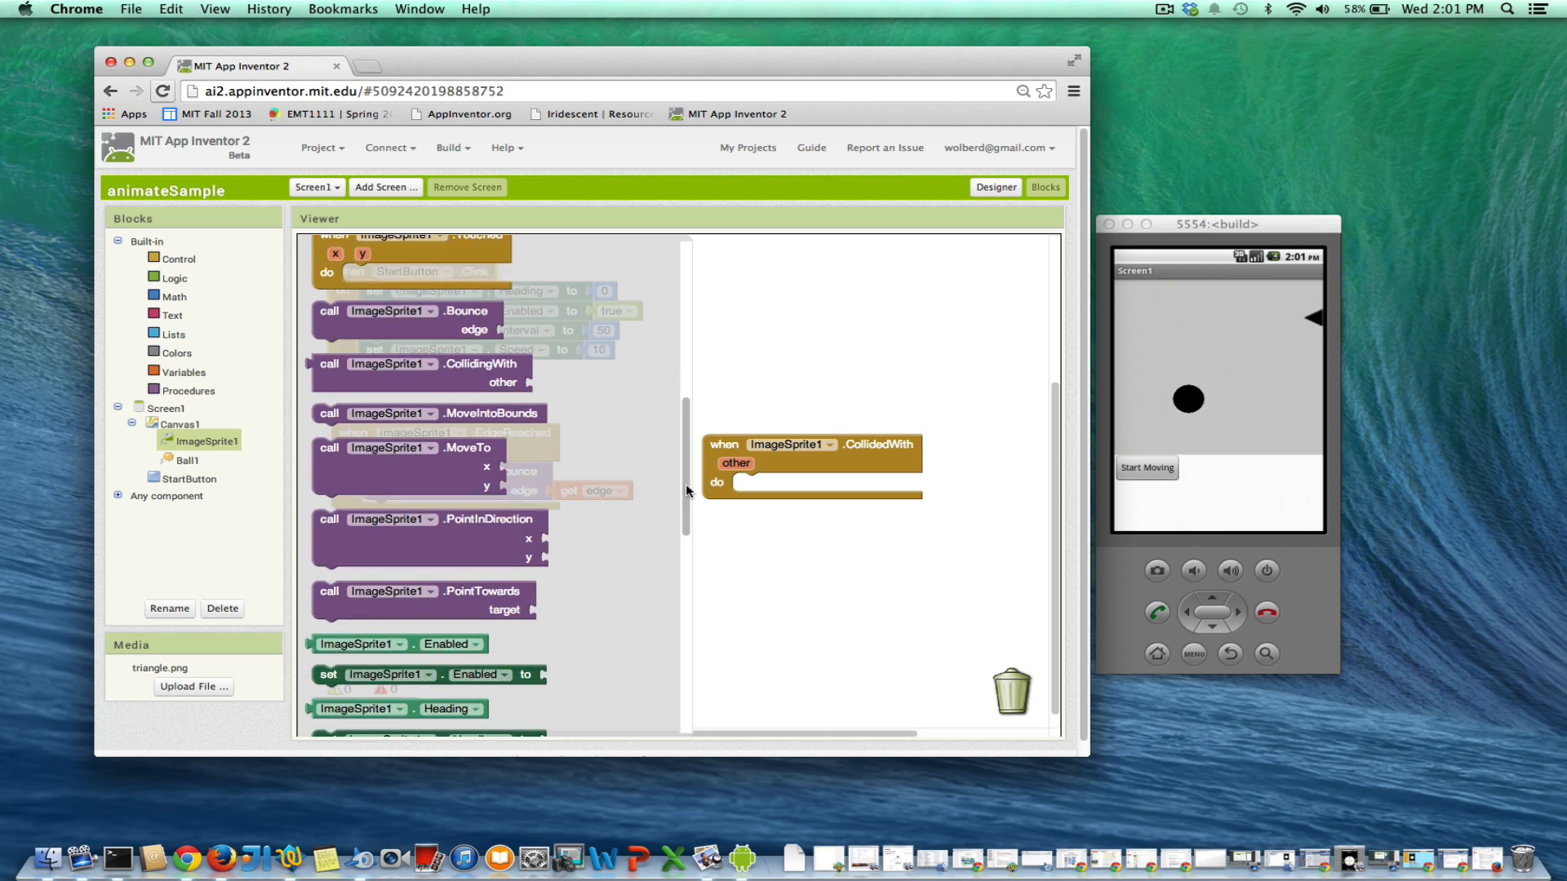
{"action": "scroll", "scroll_direction": "down", "scroll_amount": 3}
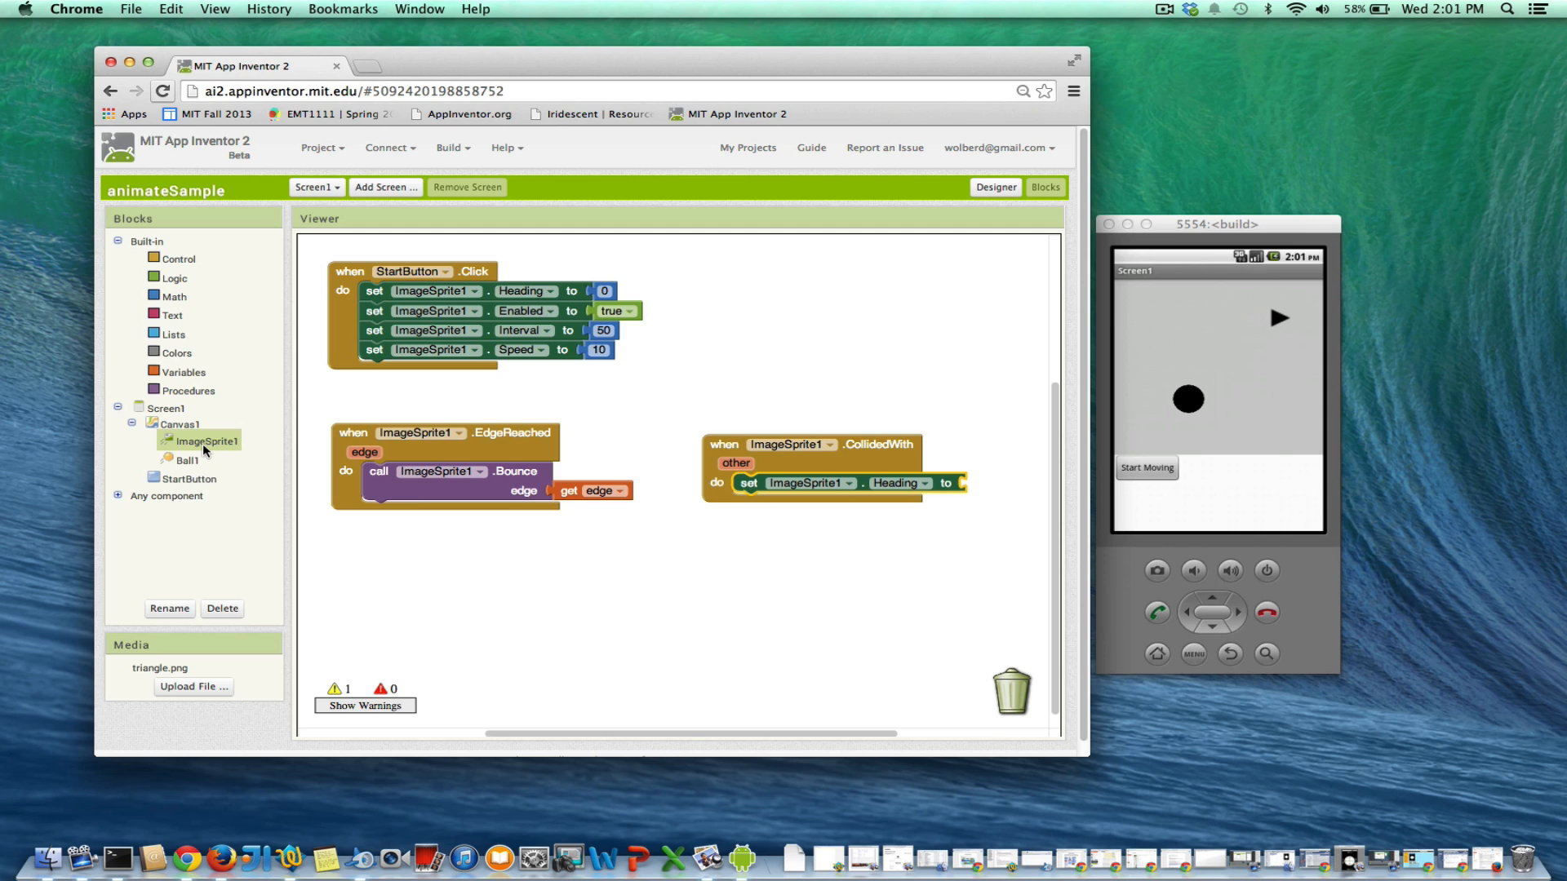
Set the collided heading to 360 minus ImageSprite1.Heading using a Math subtraction block
{"action": "left_click", "coordinate": [207, 441]}
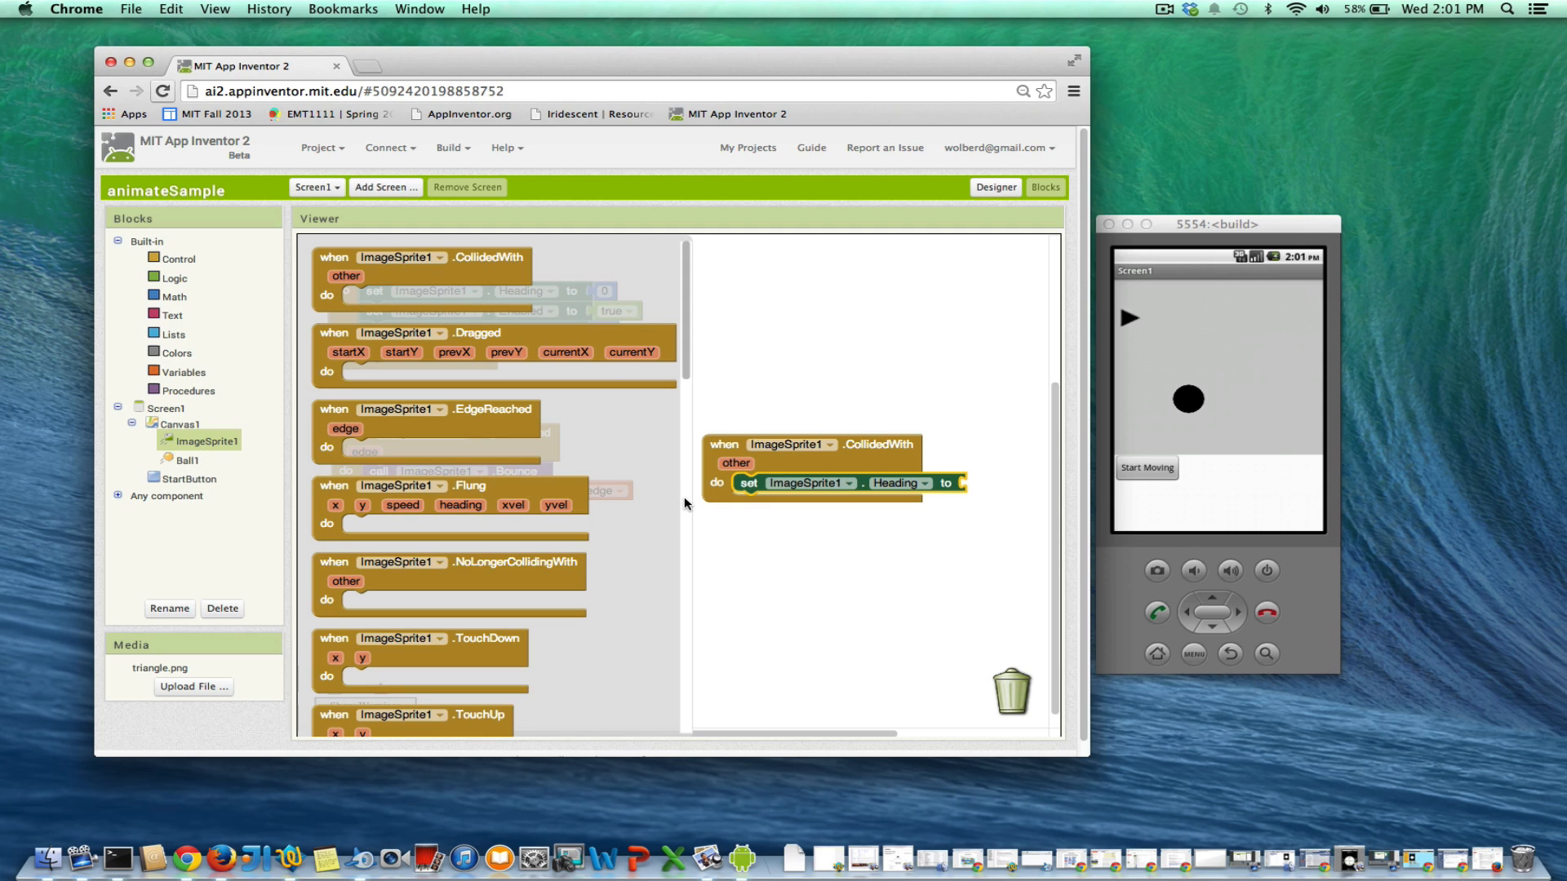
{"action": "scroll", "scroll_direction": "down", "scroll_amount": 3}
{"action": "type", "text": "3"}
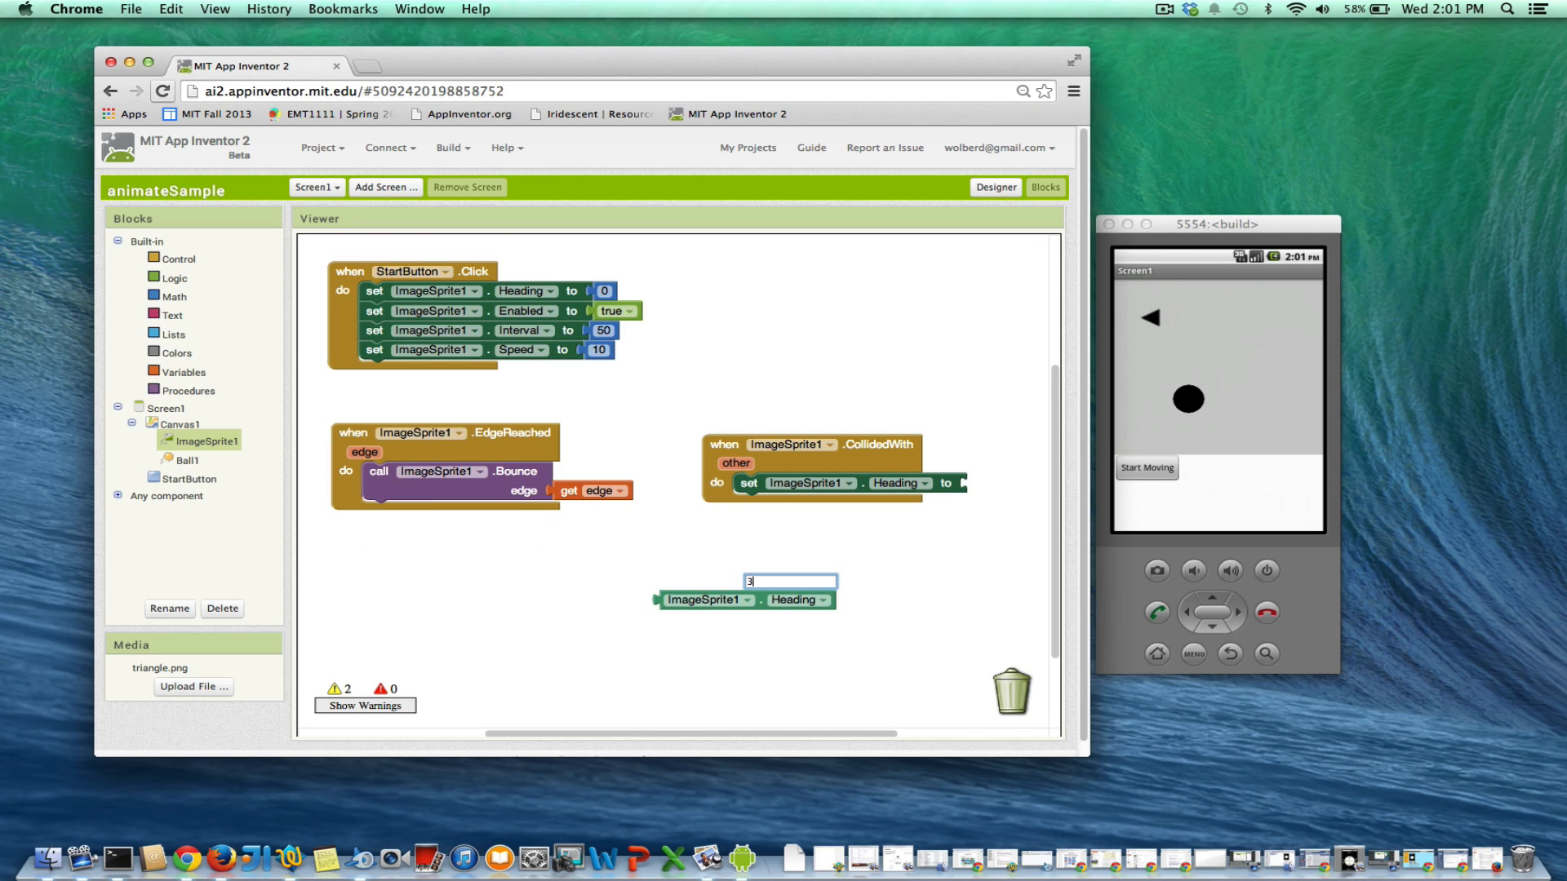
{"action": "type", "text": "60"}
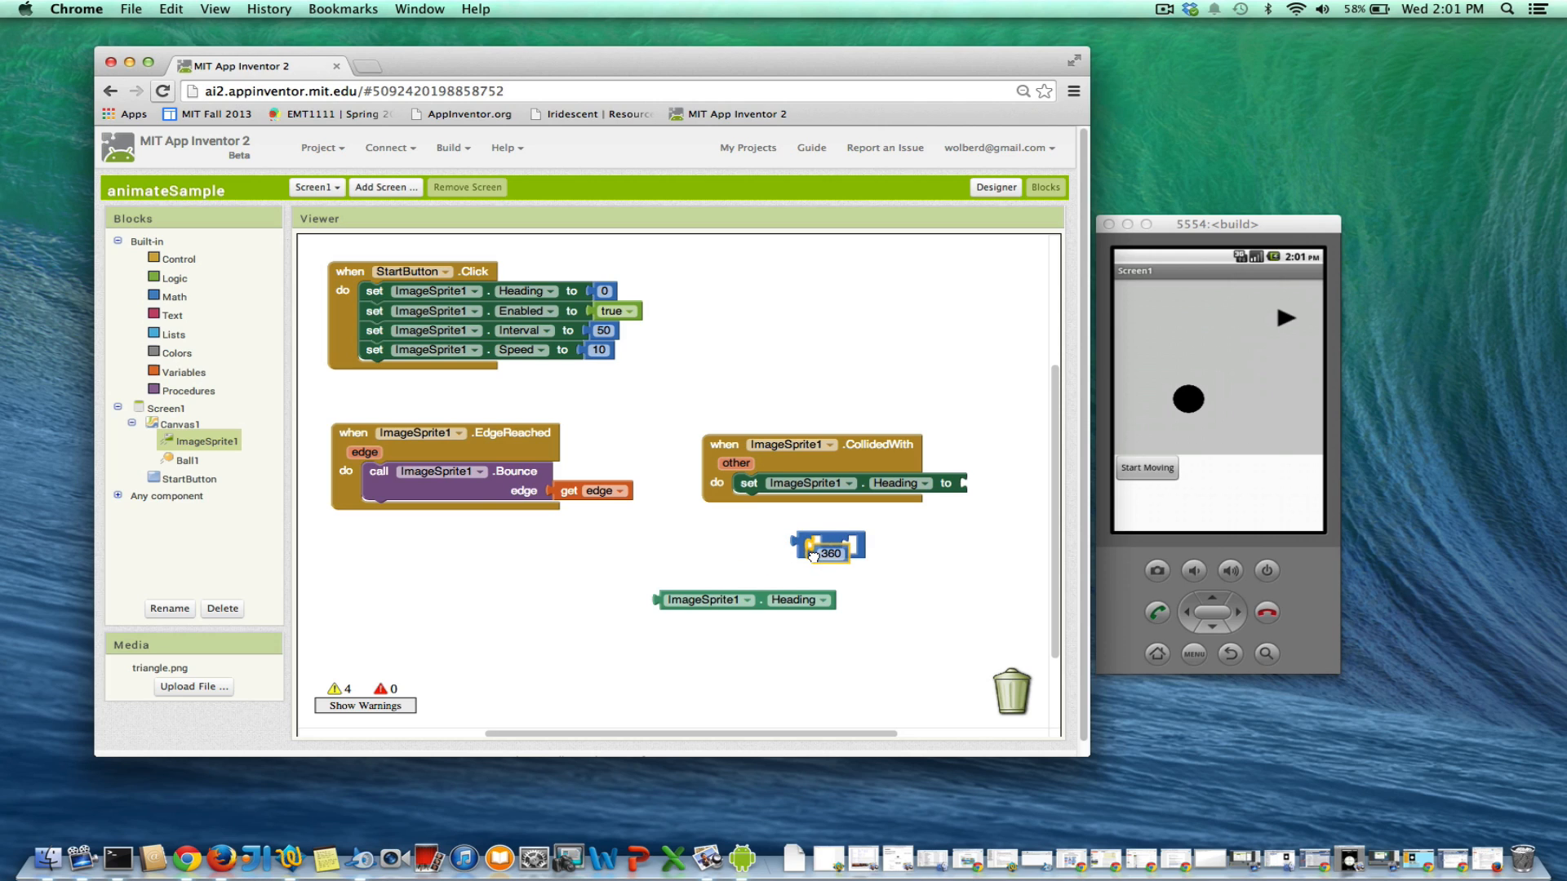
{"action": "left_click", "coordinate": [823, 599]}
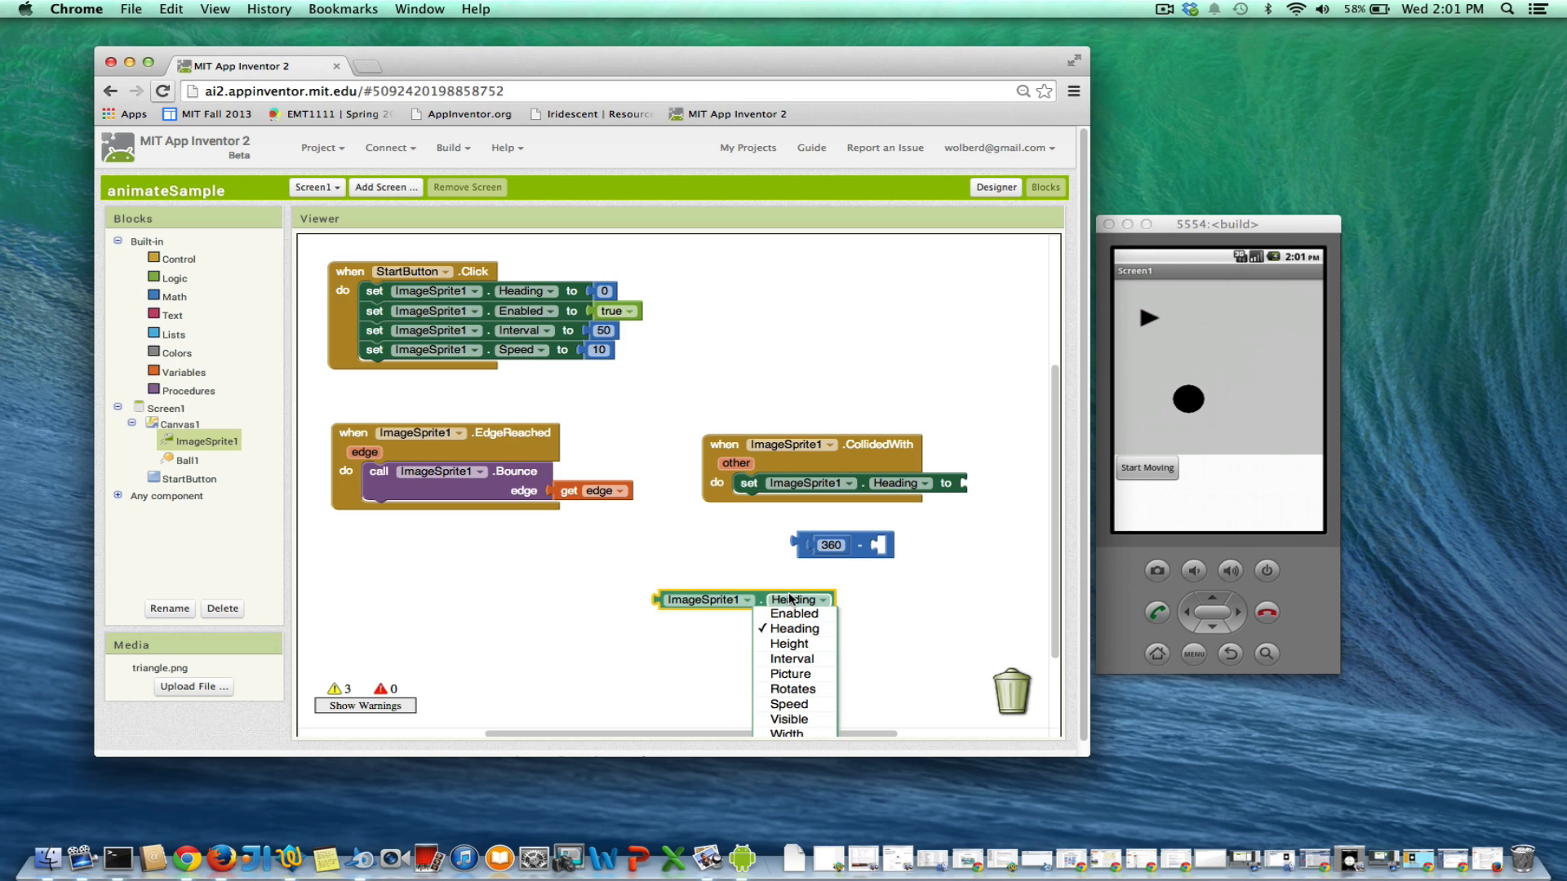
{"action": "left_click", "coordinate": [794, 626]}
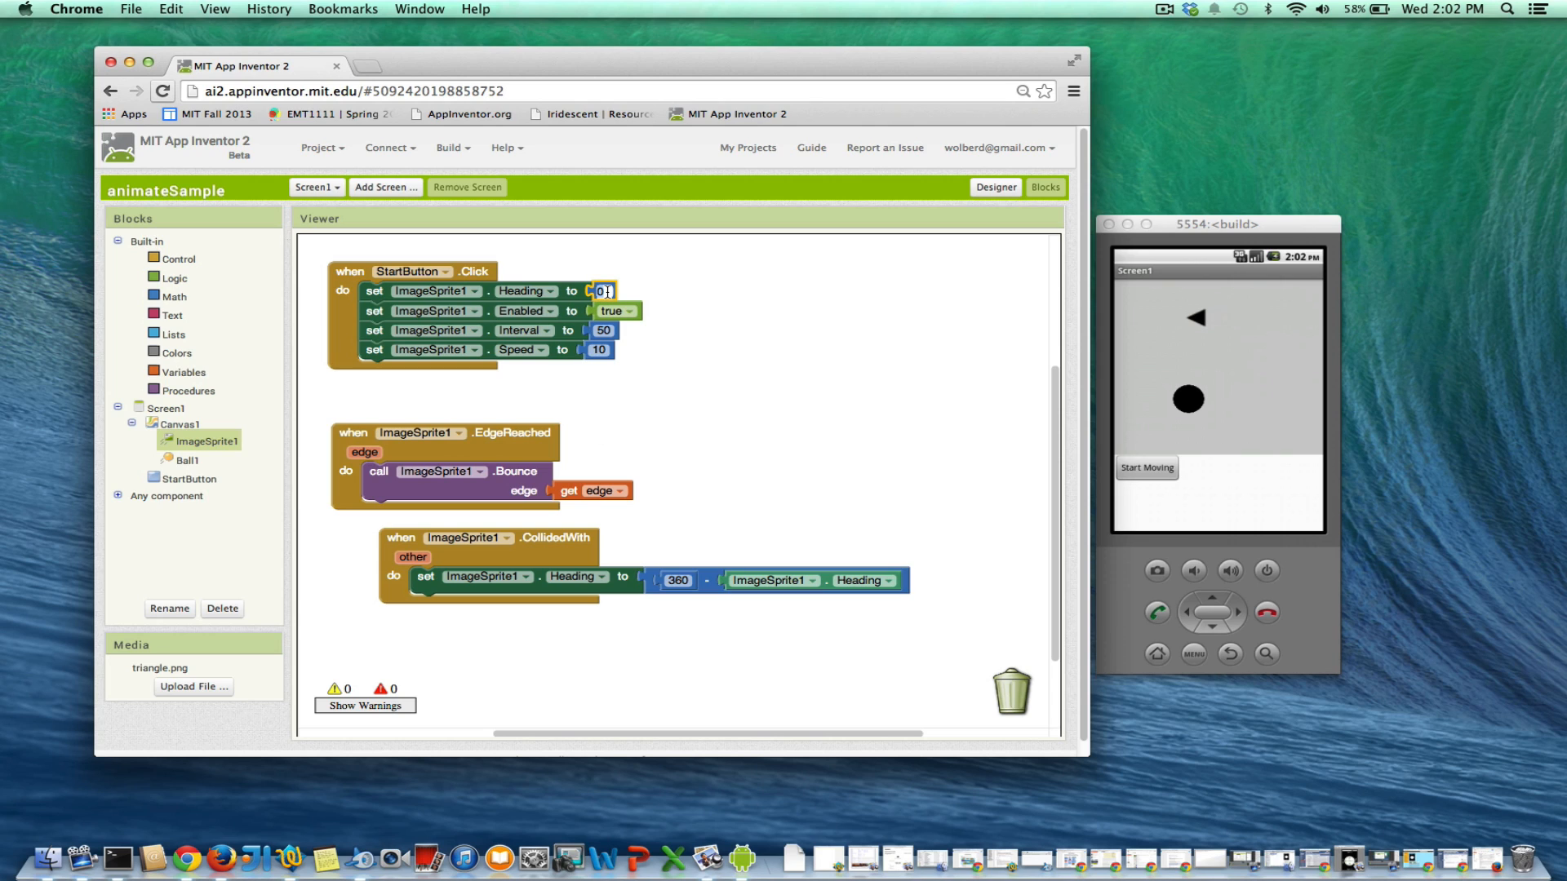
{"action": "type", "text": "2"}
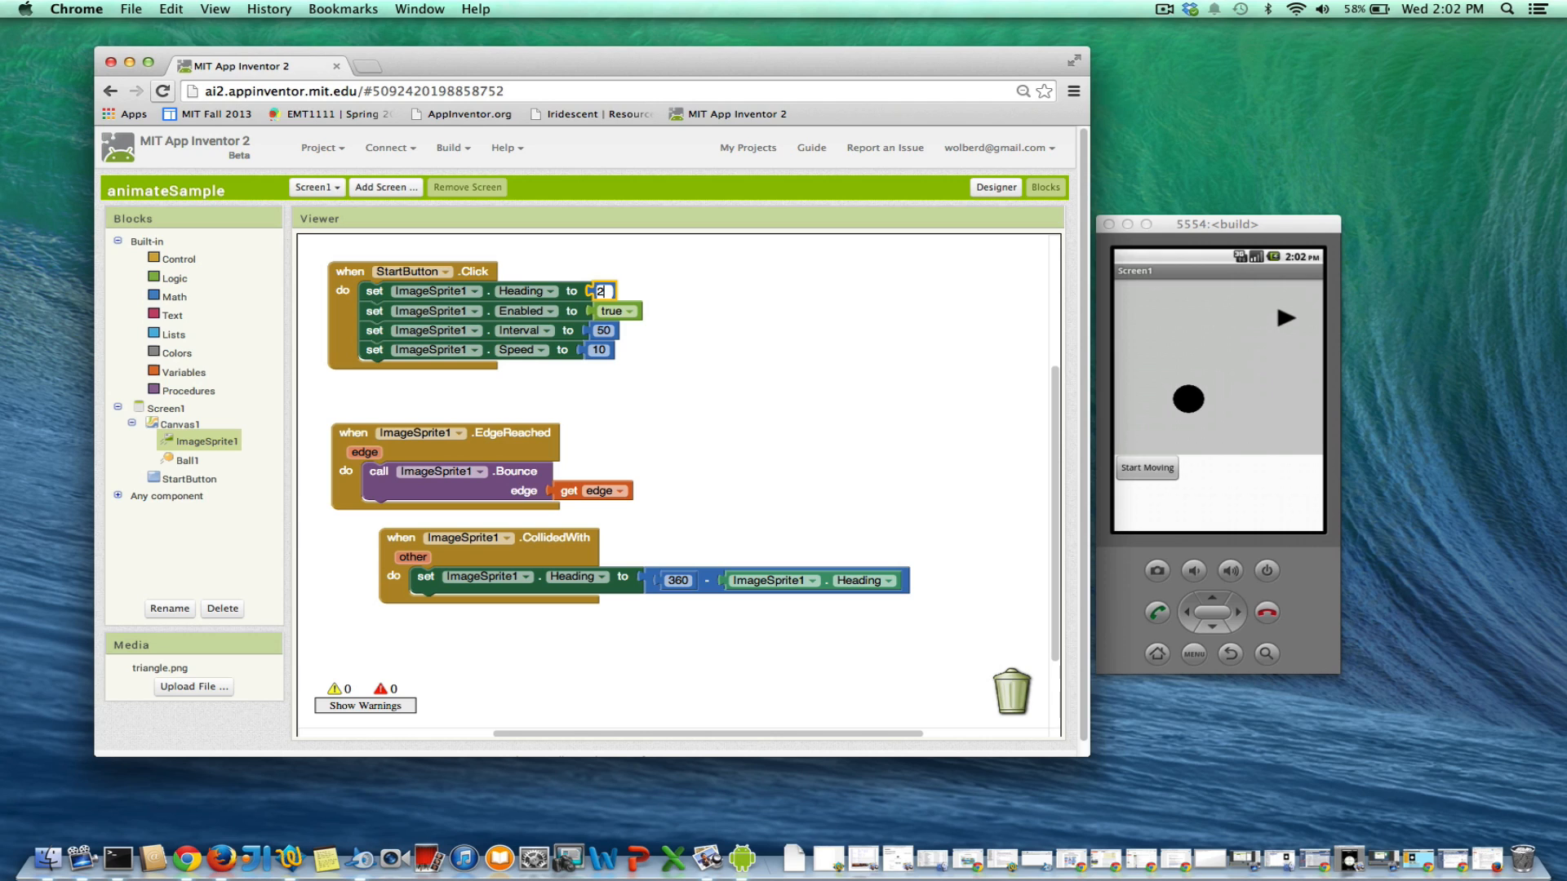
Make StartButton.Click set Heading to 270 and show ImageSprite1 in the Designer
{"action": "type", "text": "270"}
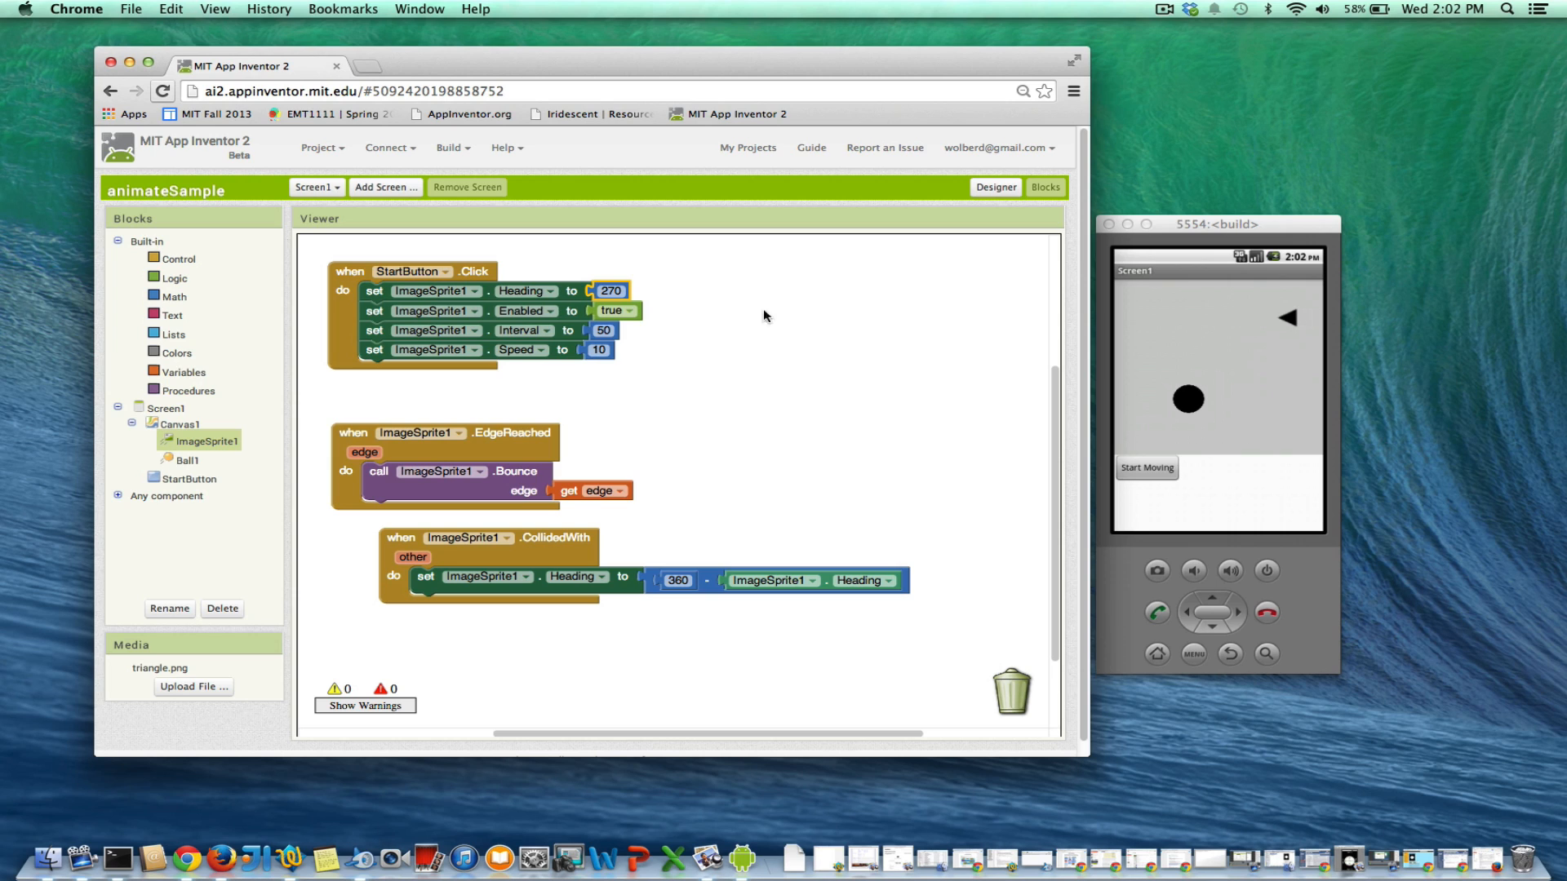
{"action": "left_click", "coordinate": [994, 186]}
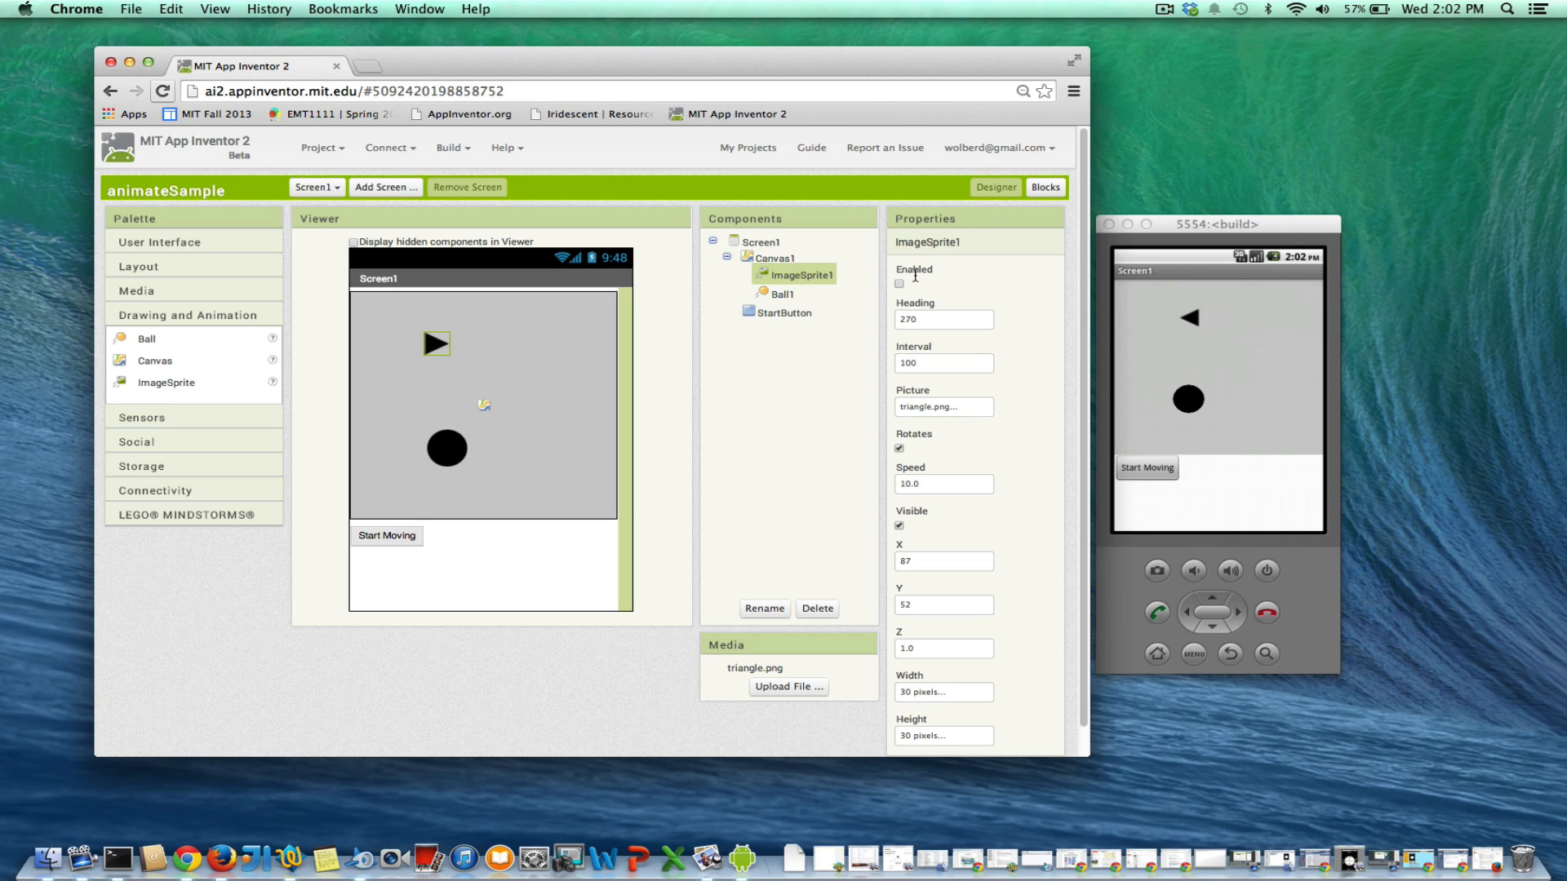
Leave ImageSprite1's Enabled property unchecked and return to the blocks editor
{"action": "left_click", "coordinate": [898, 284]}
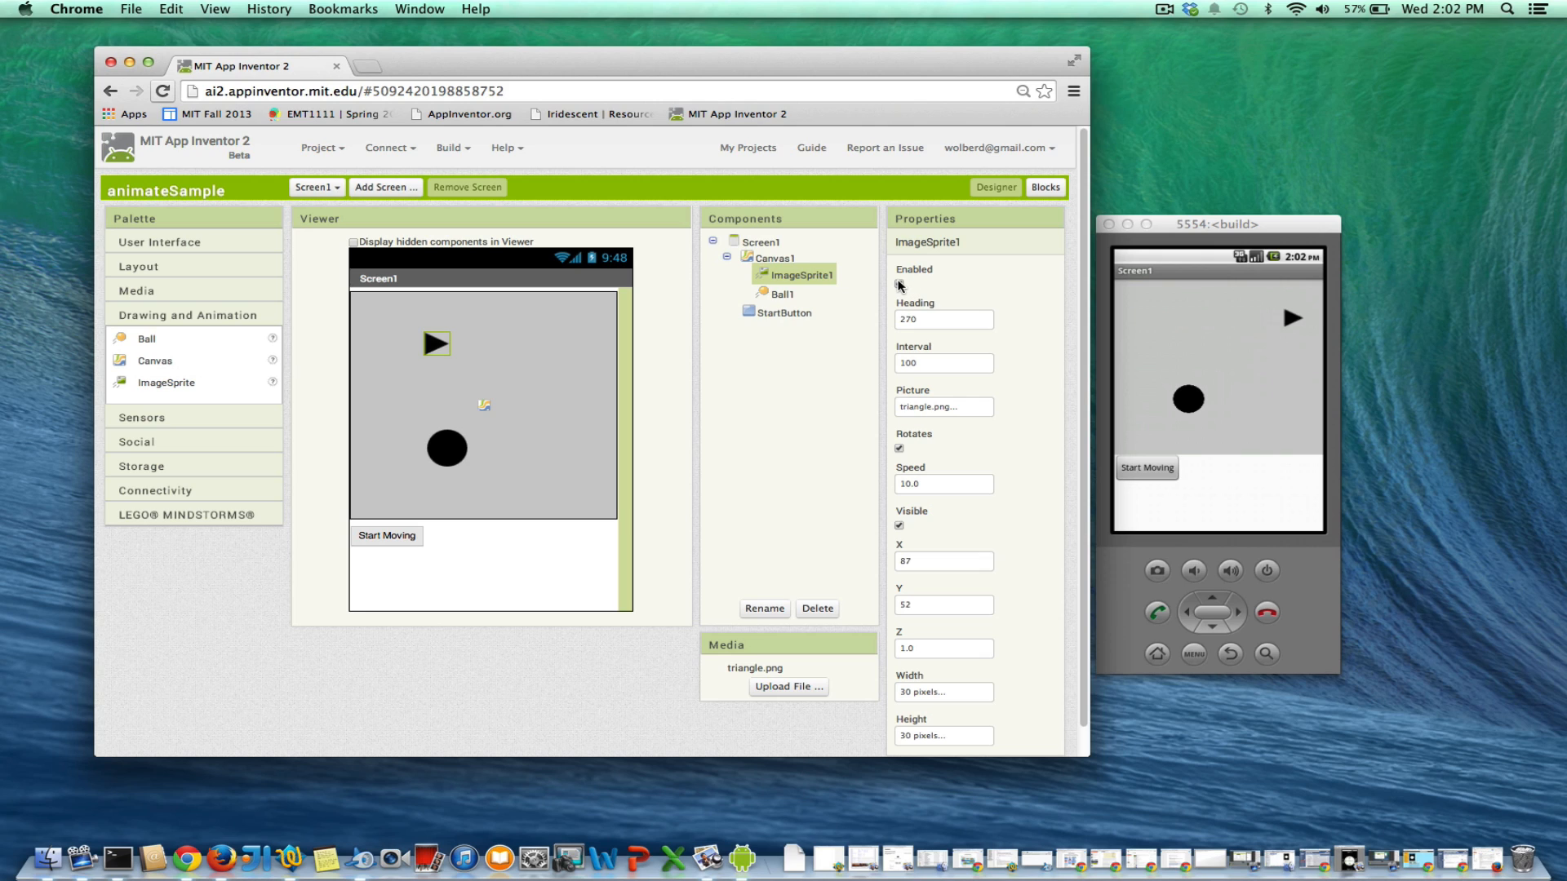
{"action": "left_click", "coordinate": [898, 284]}
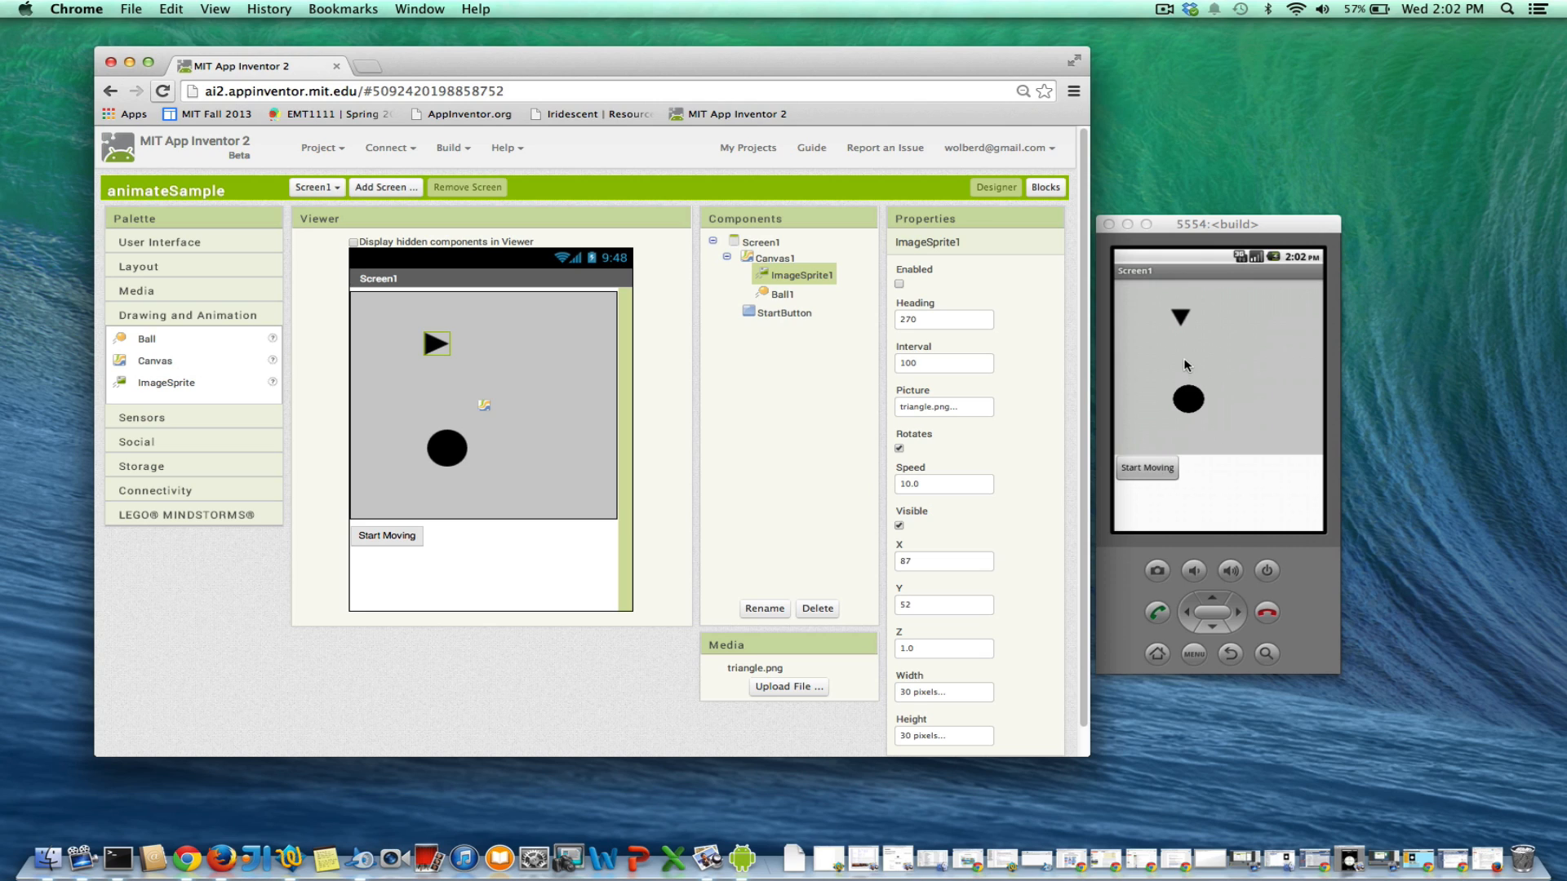
{"action": "left_click", "coordinate": [1045, 186]}
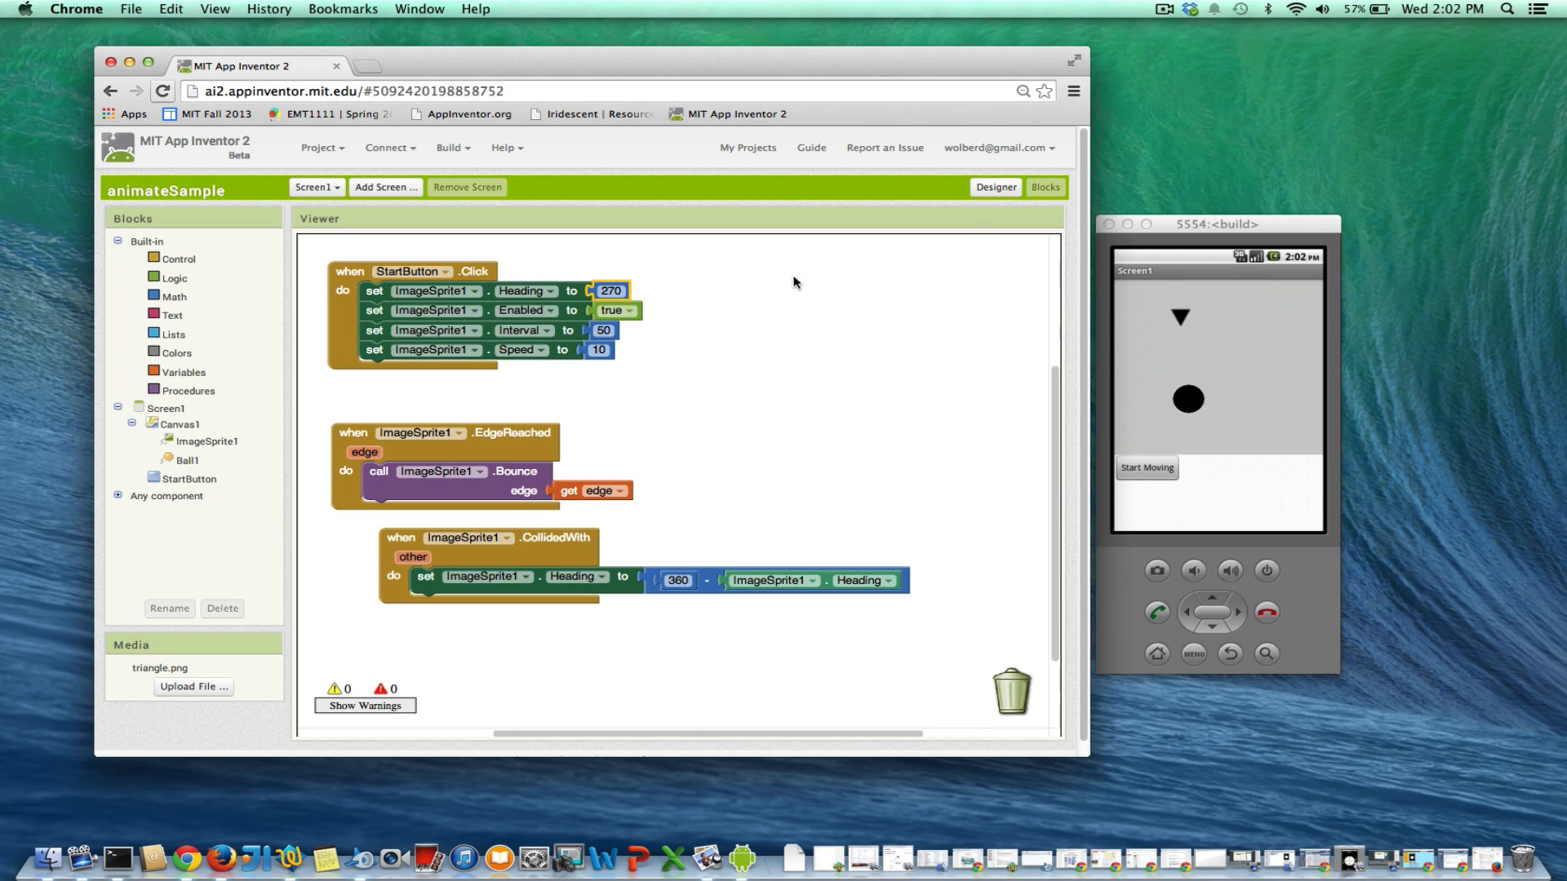
{"action": "mouse_move", "coordinate": [1032, 457]}
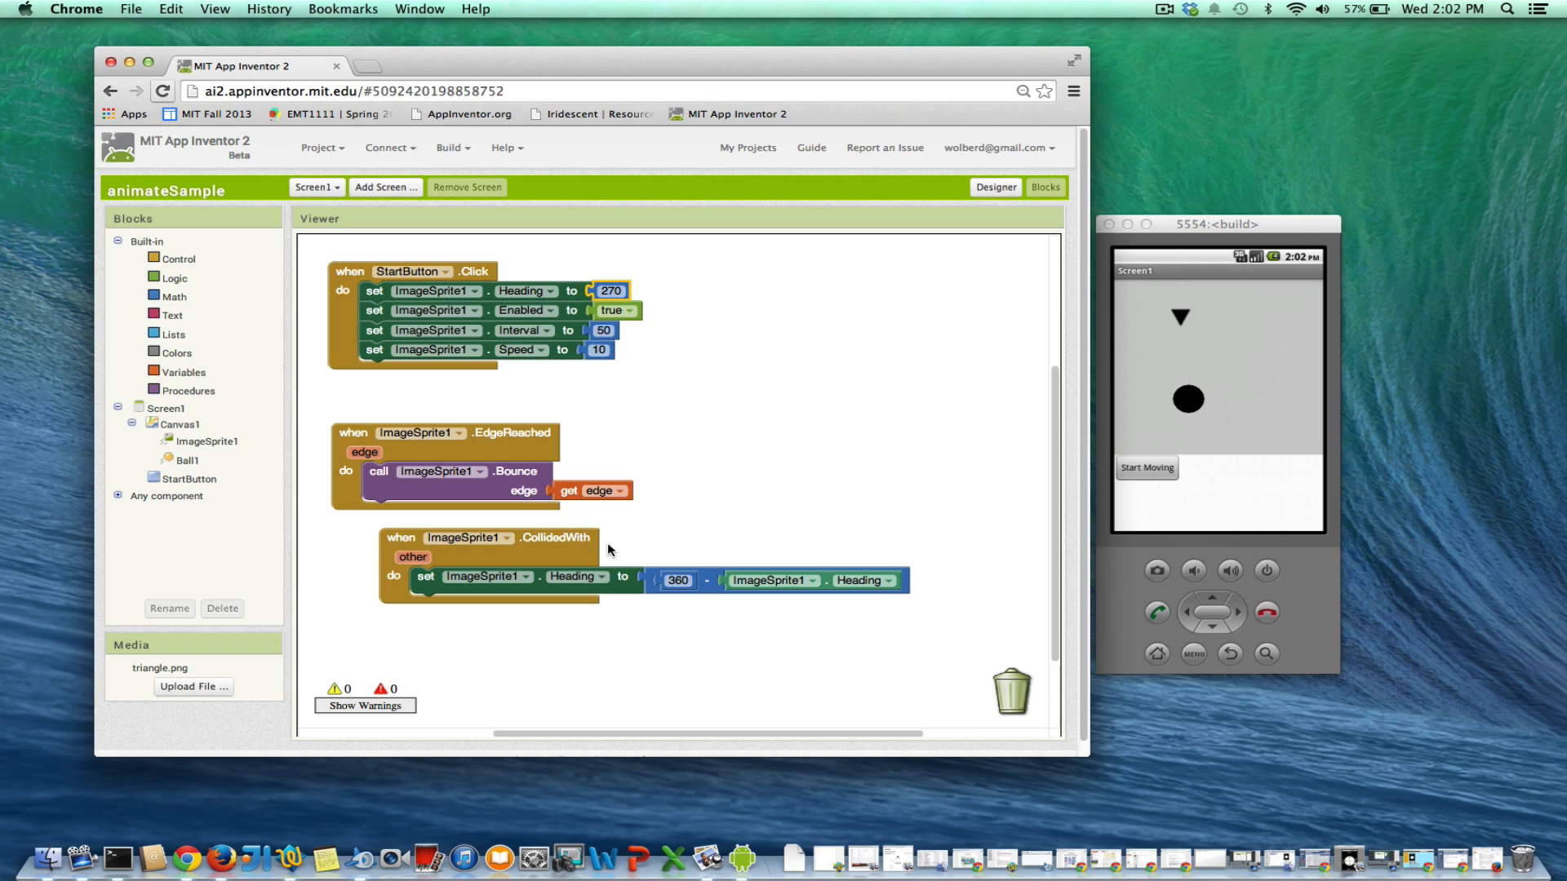
{"action": "mouse_move", "coordinate": [679, 570]}
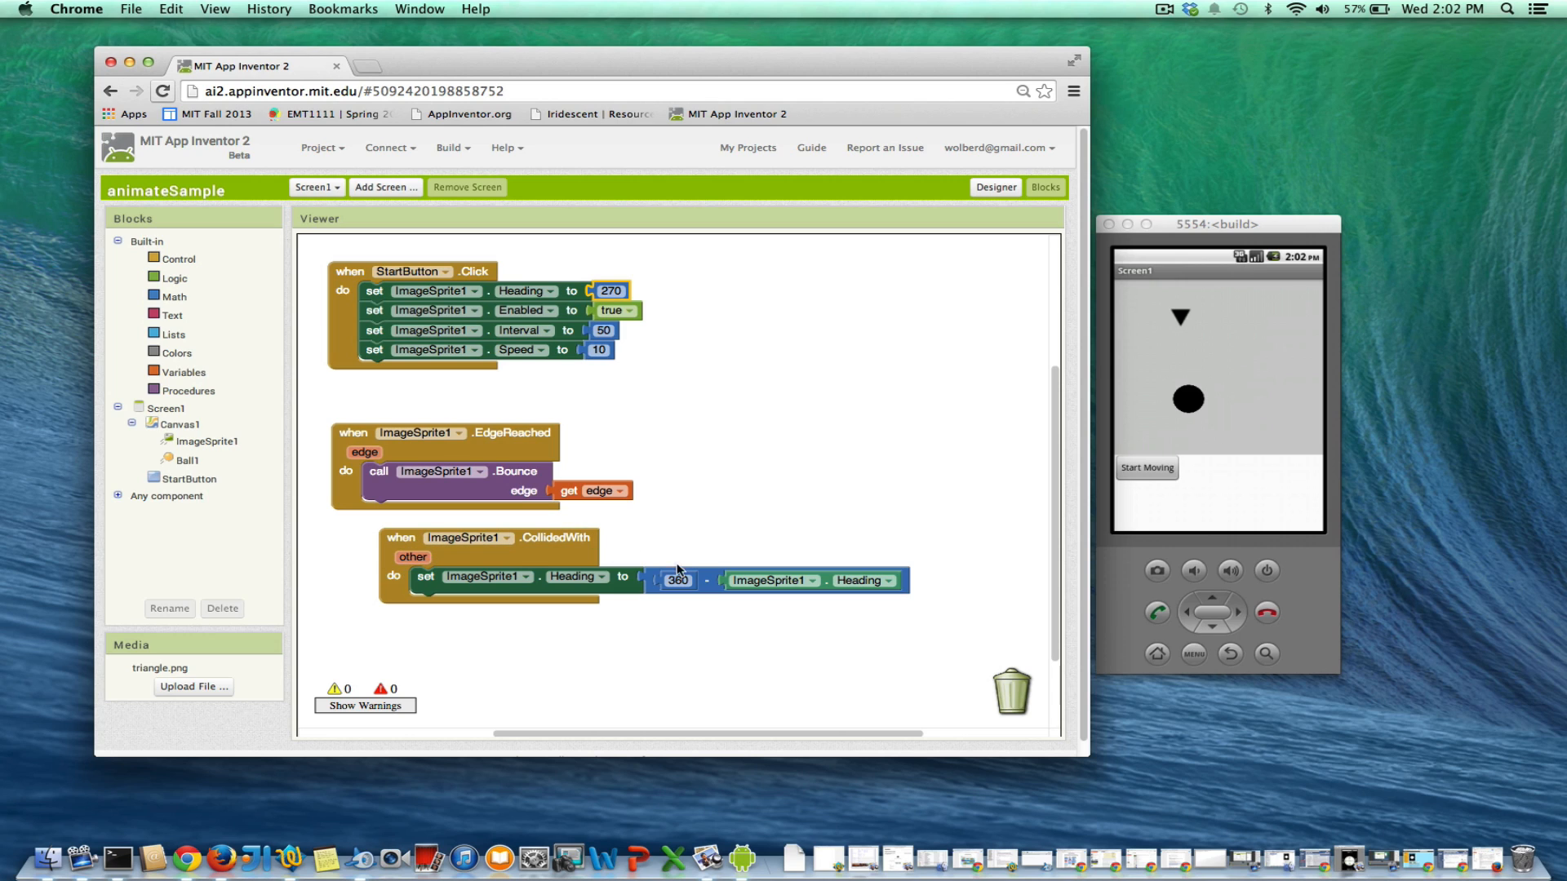
{"action": "mouse_move", "coordinate": [751, 635]}
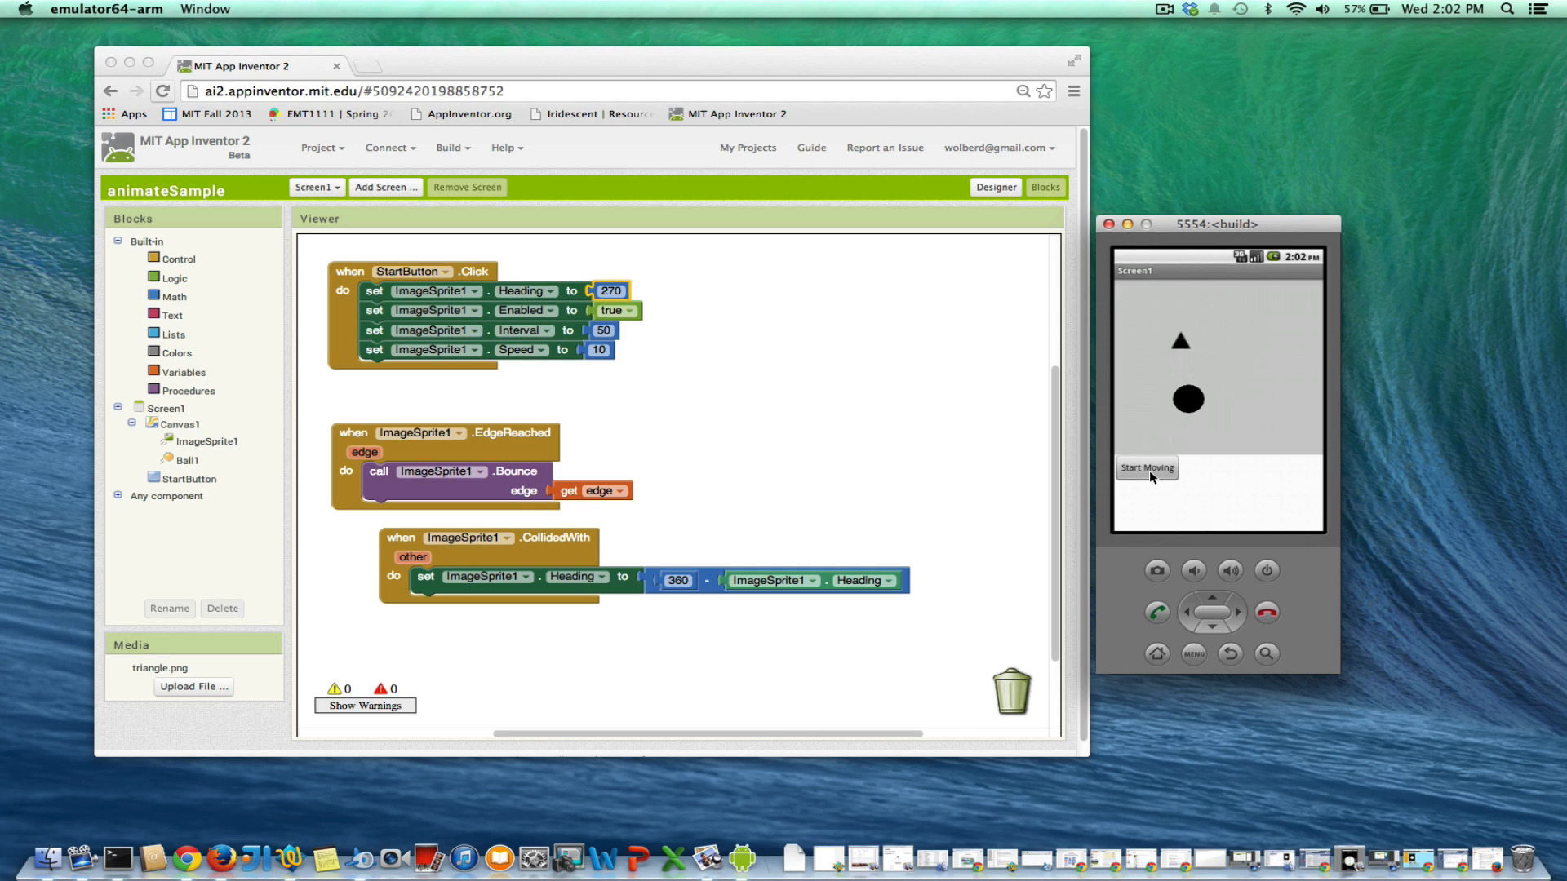
Restart the sprite animation in the emulator to test bouncing, triangle heading upward
{"action": "left_click", "coordinate": [1146, 468]}
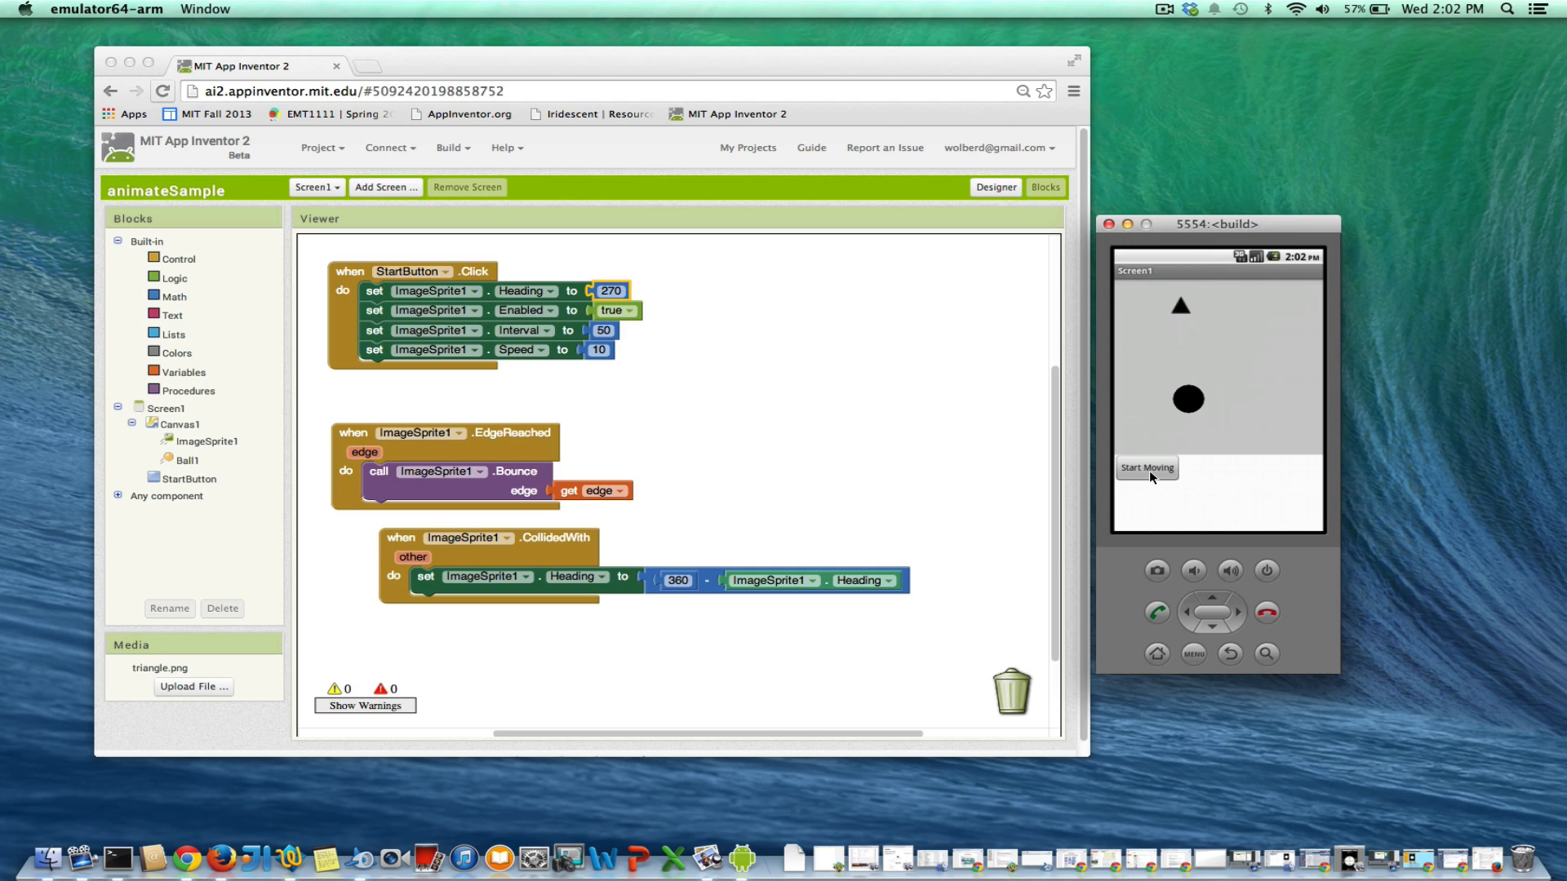